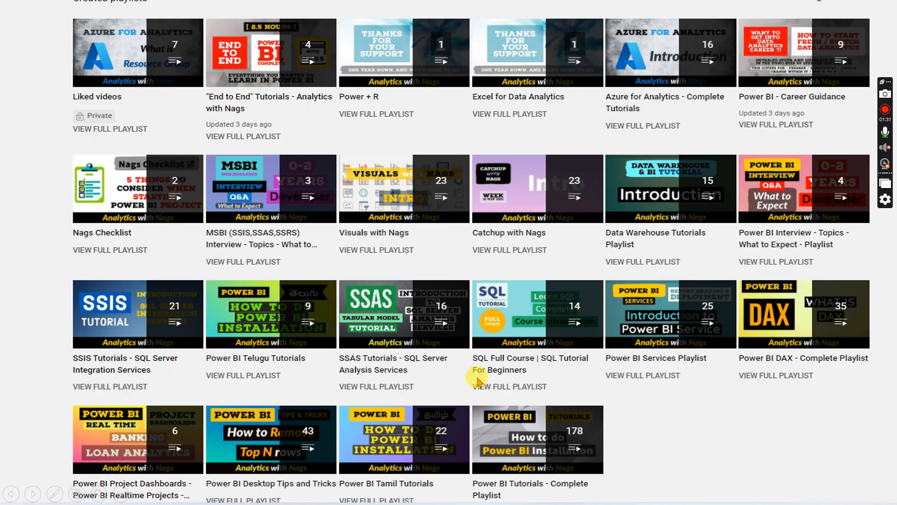
{"action": "mouse_move", "coordinate": [169, 428]}
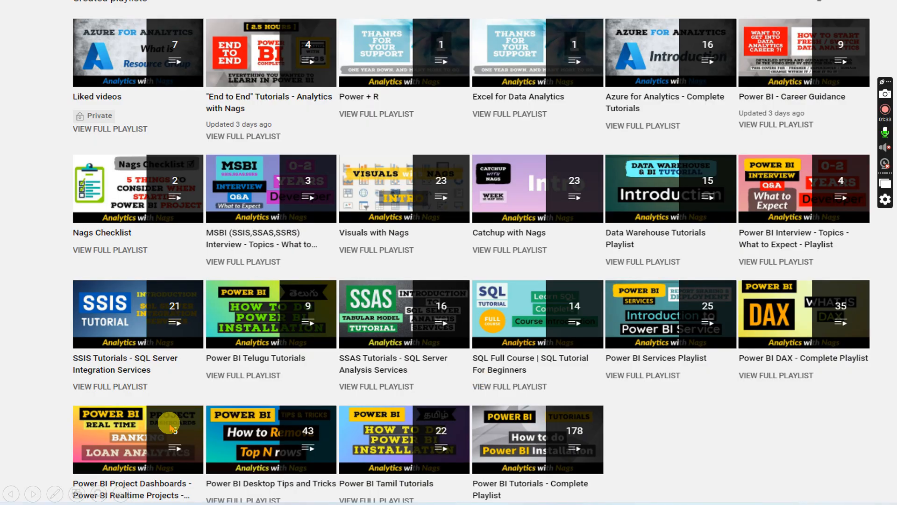
{"action": "mouse_move", "coordinate": [760, 331]}
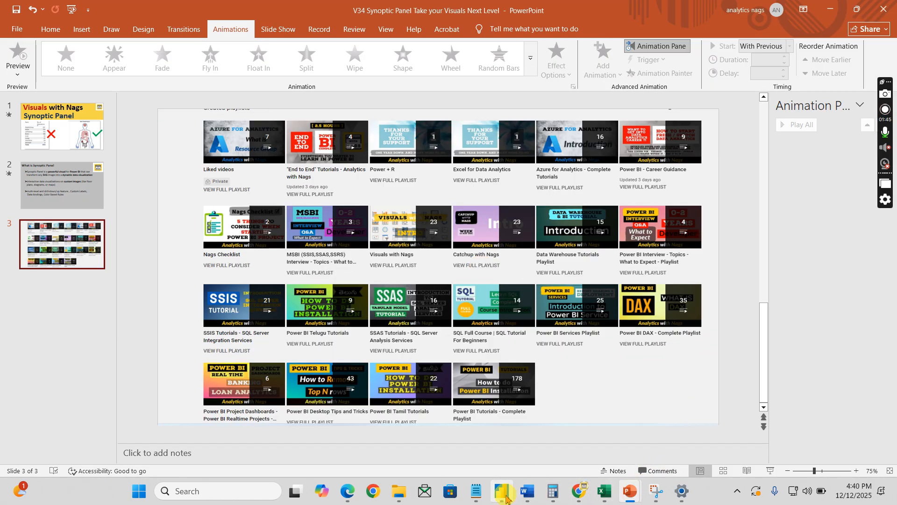
Switch from the taskbar to the Power BI report showing PatientData
{"action": "left_click", "coordinate": [500, 491]}
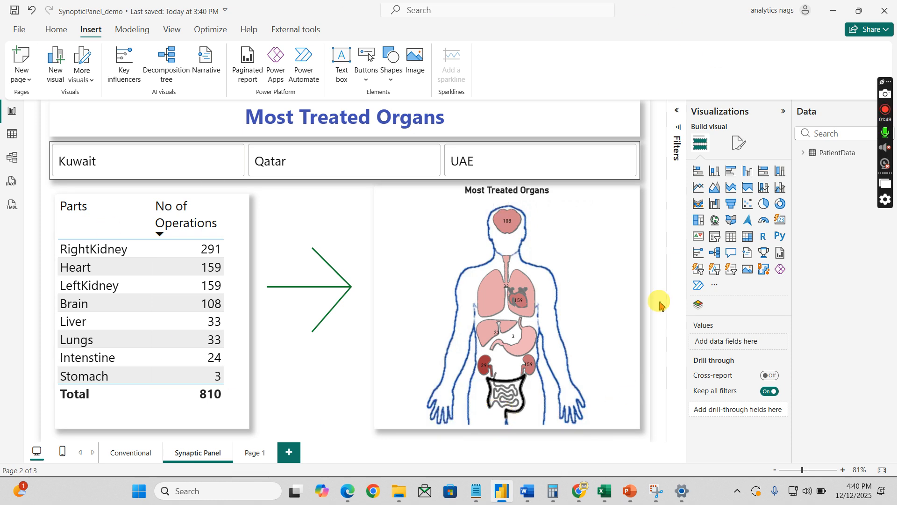
{"action": "mouse_move", "coordinate": [651, 354]}
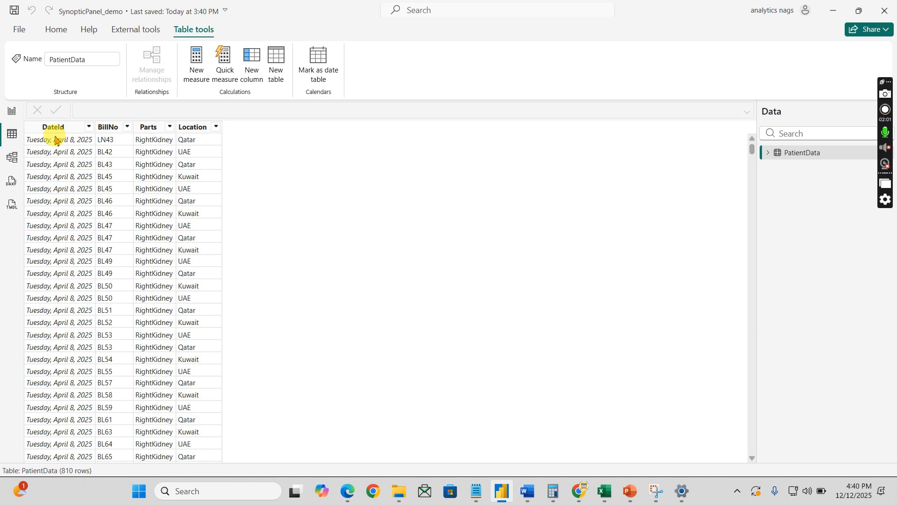
{"action": "mouse_move", "coordinate": [162, 134]}
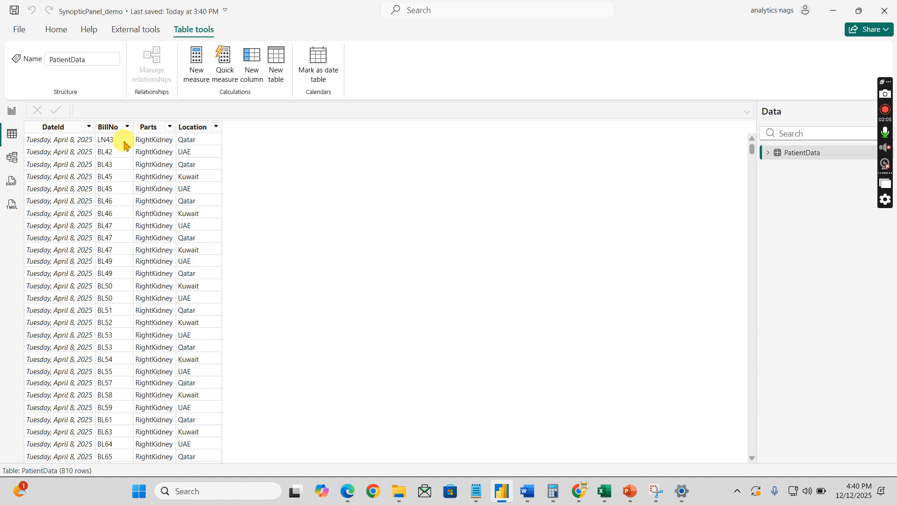
{"action": "mouse_move", "coordinate": [313, 284]}
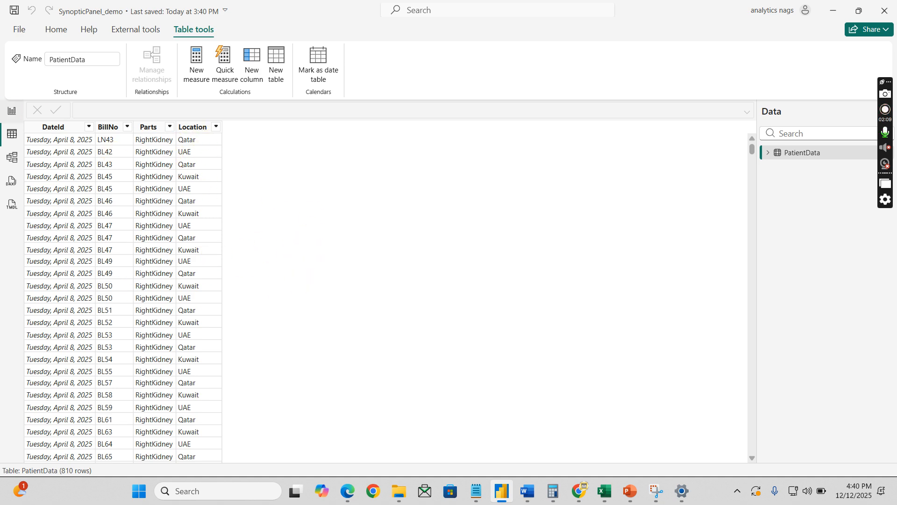
{"action": "mouse_move", "coordinate": [12, 111]}
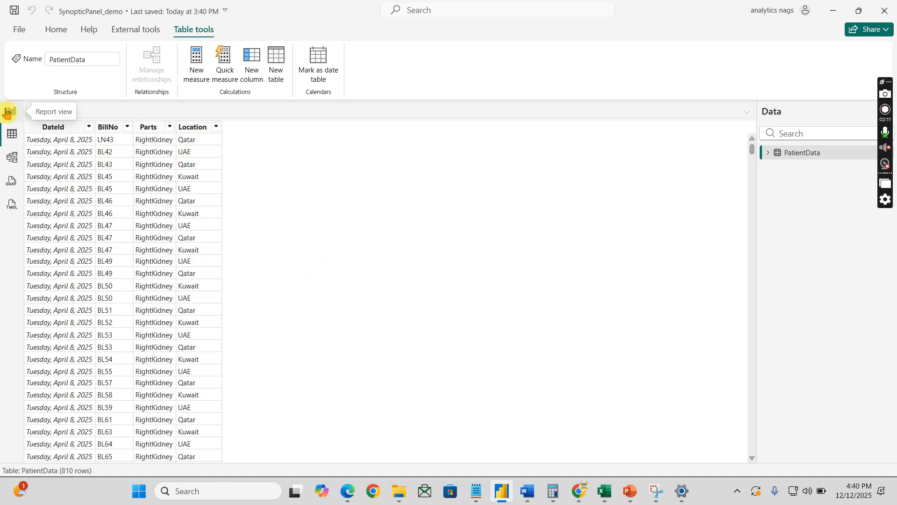
Return to the Most Treated Organs report page with the organ map
{"action": "left_click", "coordinate": [10, 110]}
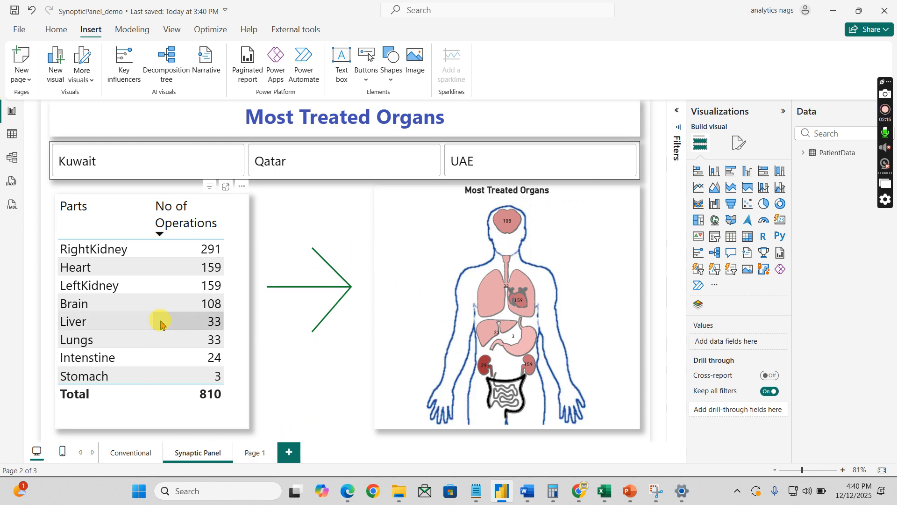
{"action": "mouse_move", "coordinate": [552, 121]}
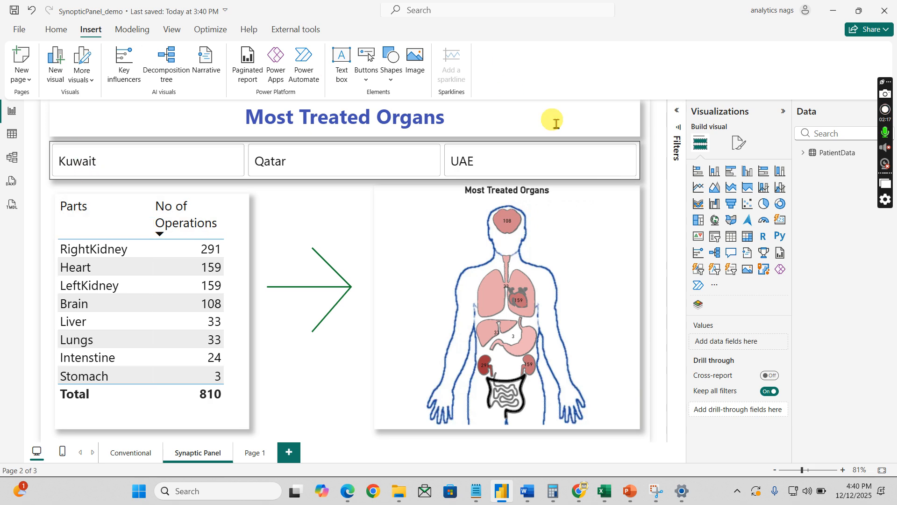
{"action": "mouse_move", "coordinate": [250, 365]}
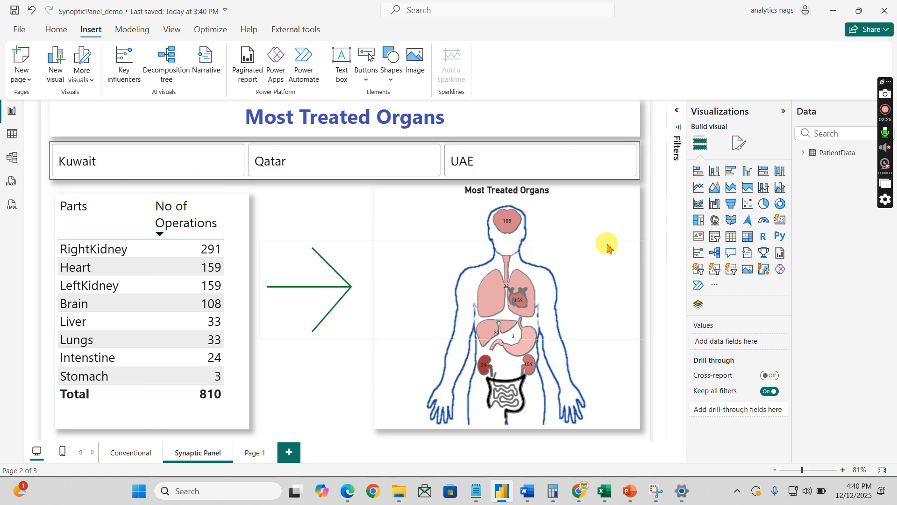
{"action": "left_click", "coordinate": [506, 286]}
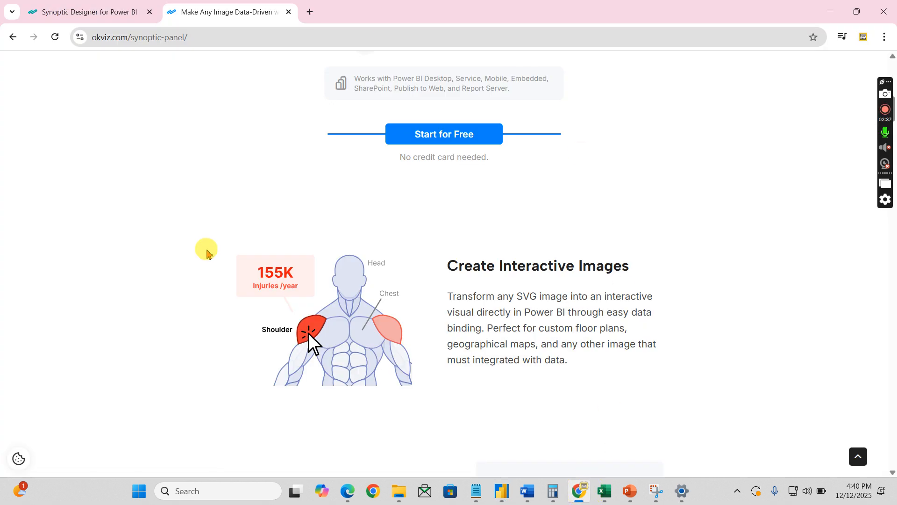
Scroll the OKVIZ Synoptic Panel page on turning SVG images into interactive visuals
{"action": "scroll", "scroll_direction": "up", "scroll_amount": 3}
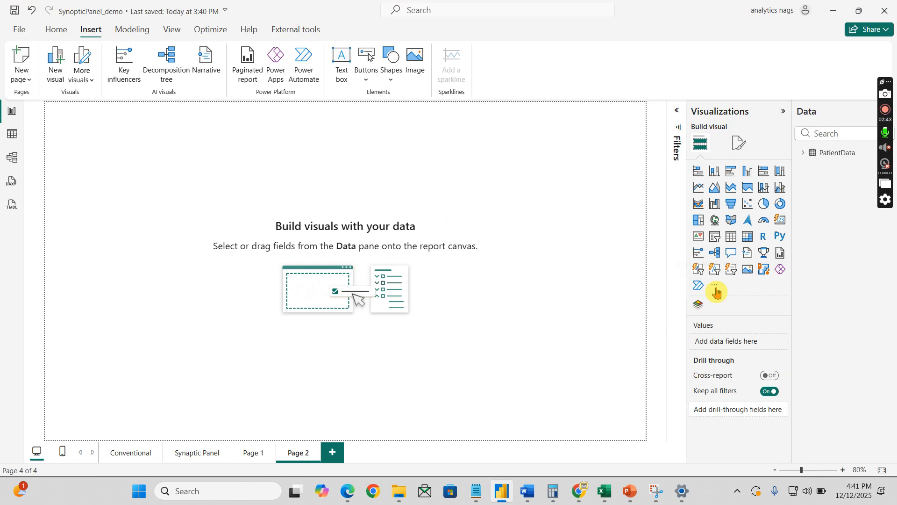
Add an empty Synoptic Panel visual and enlarge it across the page's upper left
{"action": "left_click", "coordinate": [714, 284]}
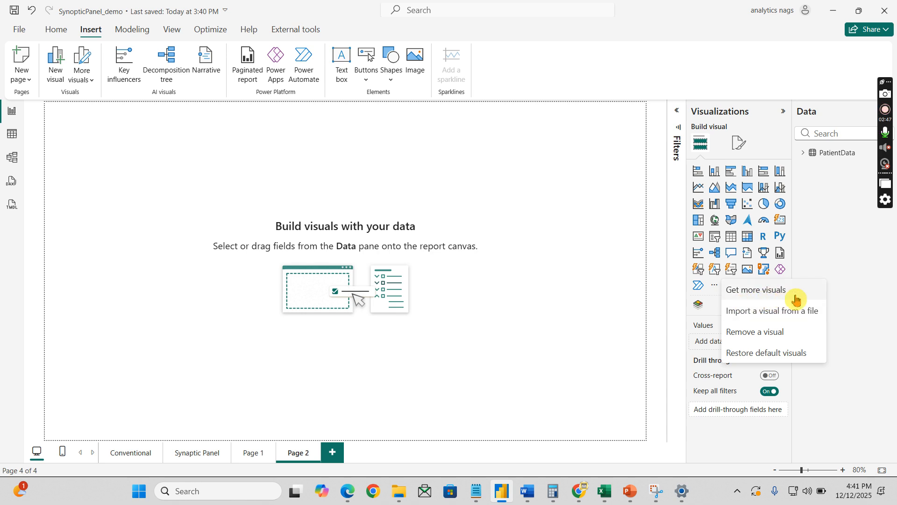
{"action": "mouse_move", "coordinate": [672, 321]}
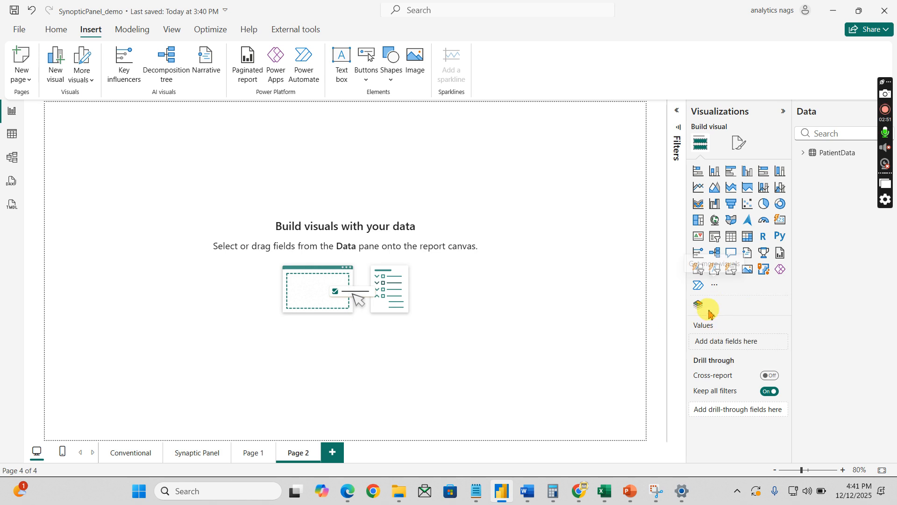
{"action": "mouse_move", "coordinate": [698, 304]}
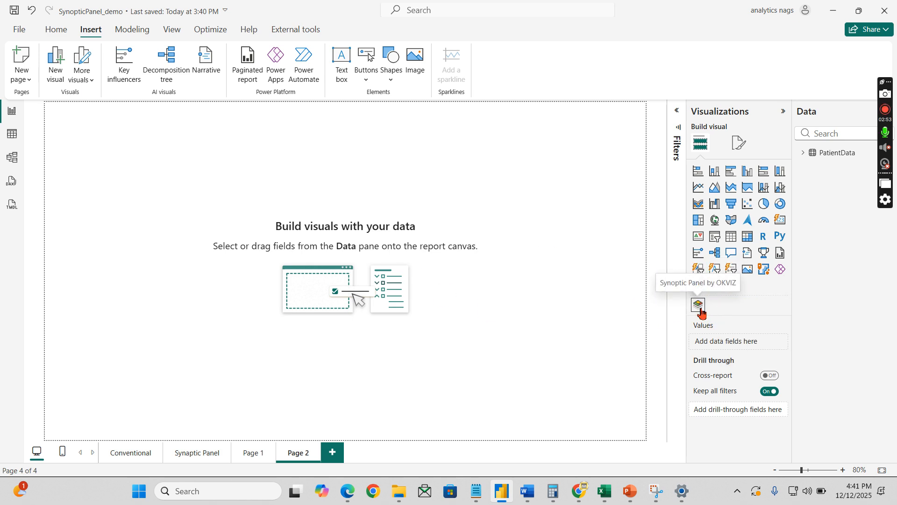
{"action": "left_click", "coordinate": [698, 304]}
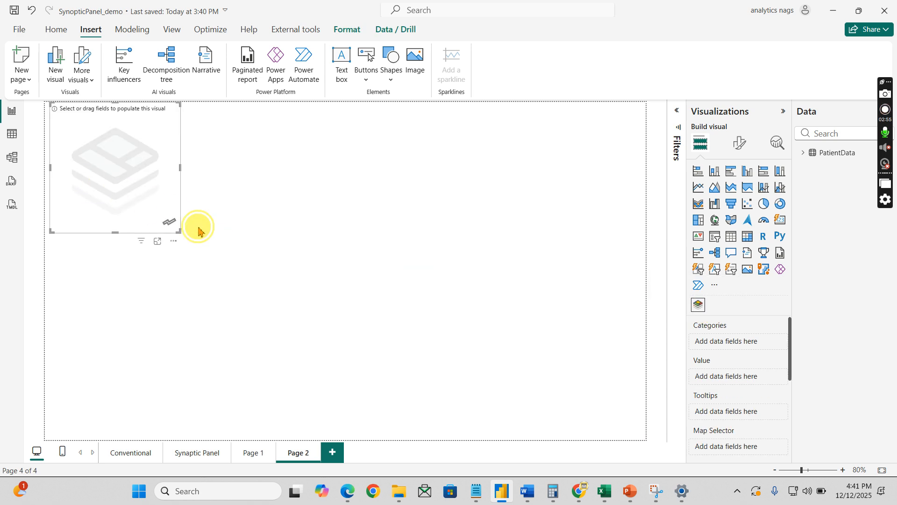
{"action": "left_click_drag", "start_coordinate": [198, 232], "coordinate": [289, 243]}
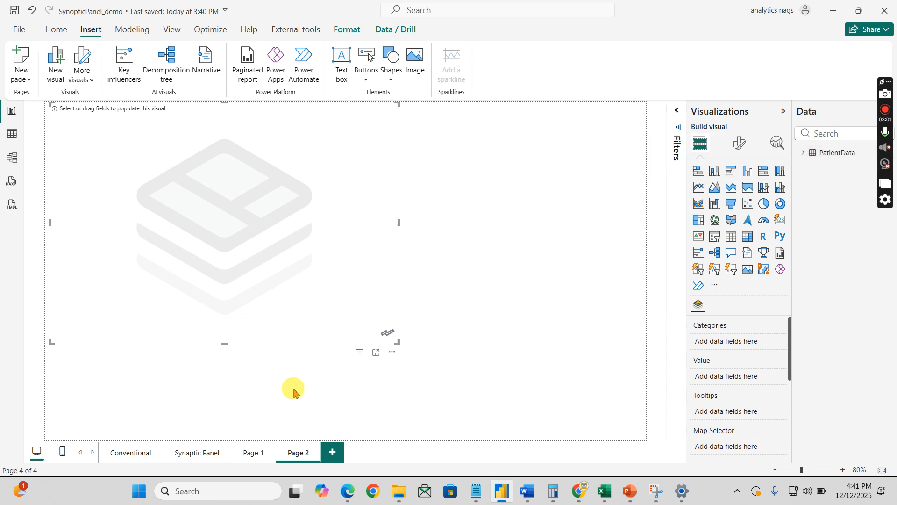
{"action": "mouse_move", "coordinate": [296, 312]}
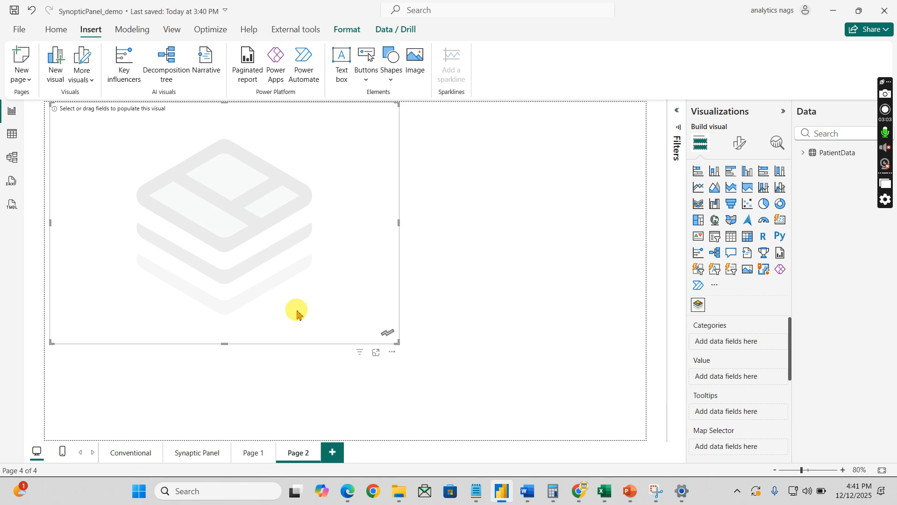
{"action": "mouse_move", "coordinate": [286, 313]}
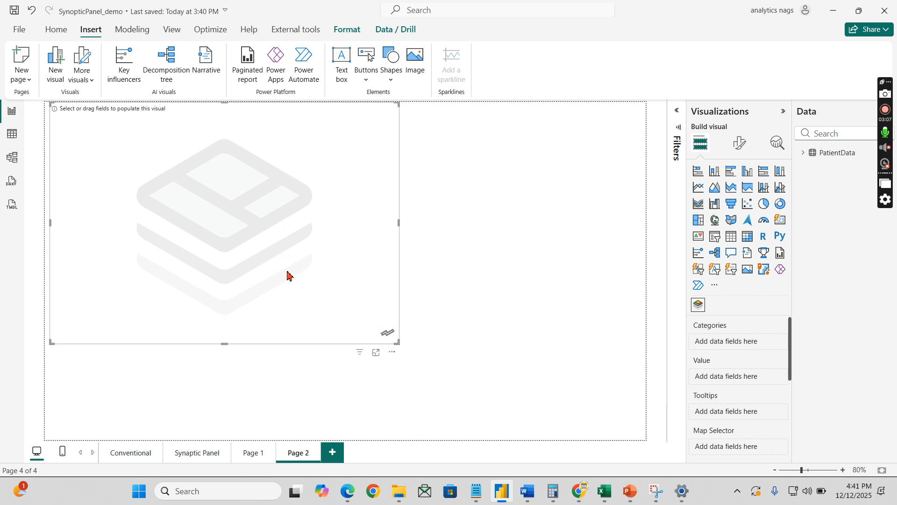
Feed PatientData's Parts field into the Synoptic Panel's categories and begin adding a map
{"action": "left_click", "coordinate": [805, 152]}
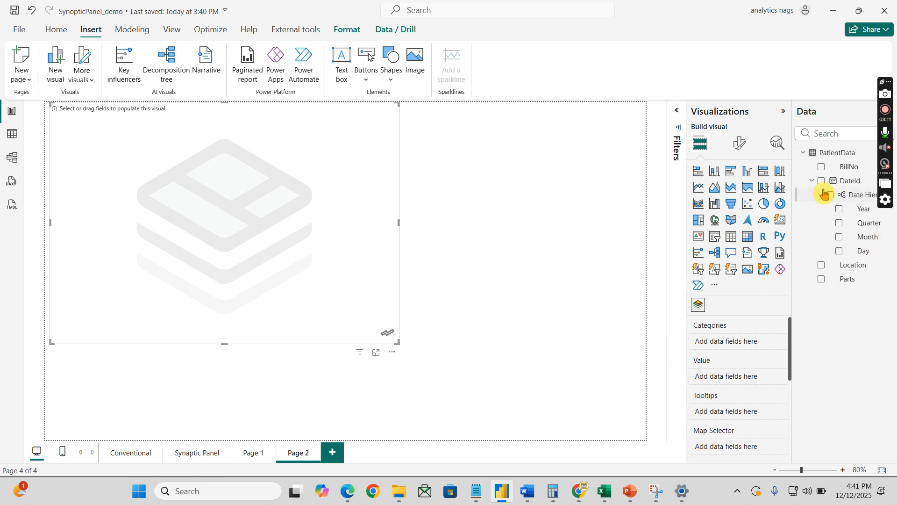
{"action": "left_click", "coordinate": [811, 181]}
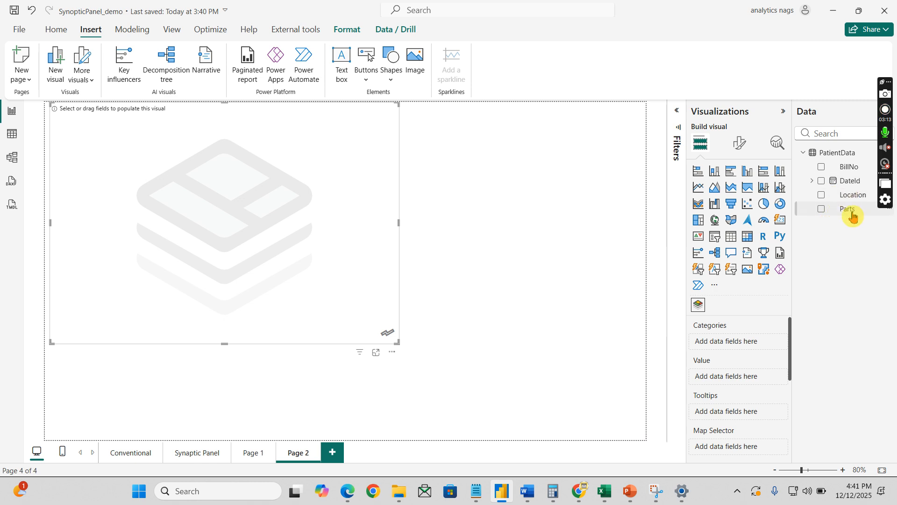
{"action": "left_click", "coordinate": [821, 209]}
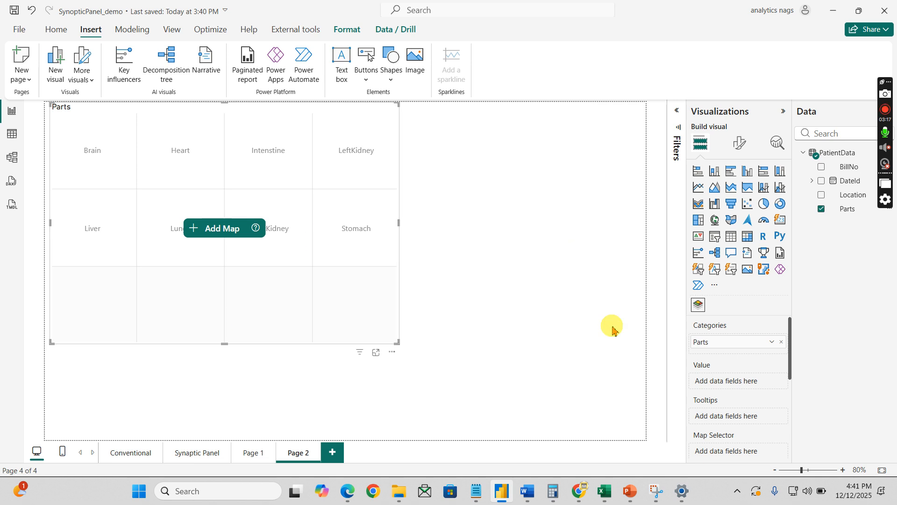
{"action": "mouse_move", "coordinate": [513, 335]}
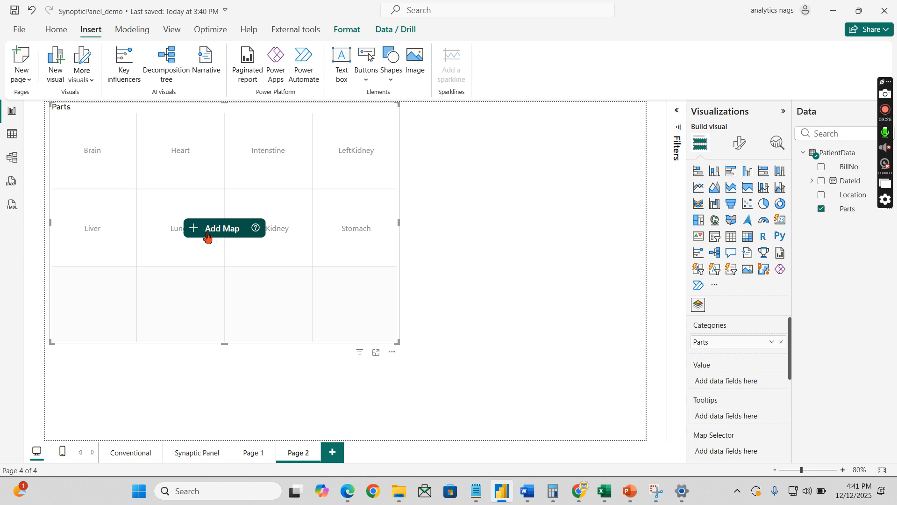
{"action": "left_click", "coordinate": [222, 228]}
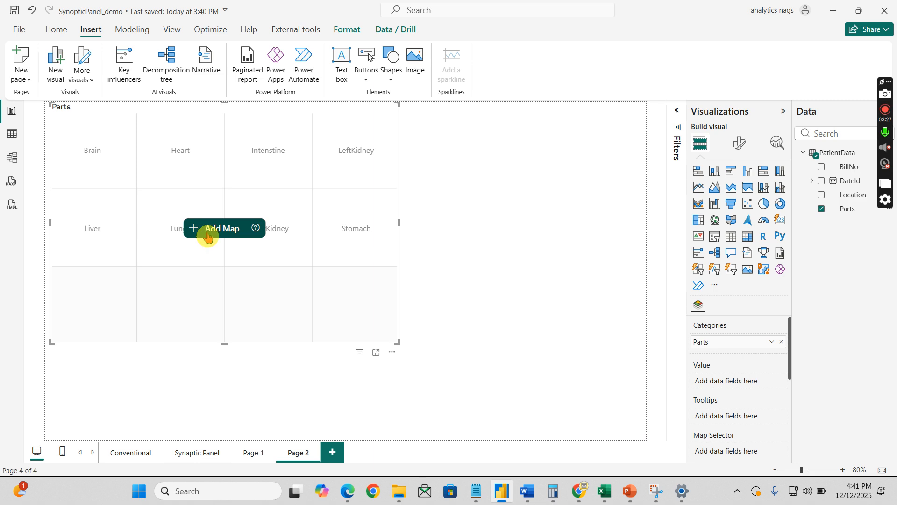
{"action": "mouse_move", "coordinate": [219, 244]}
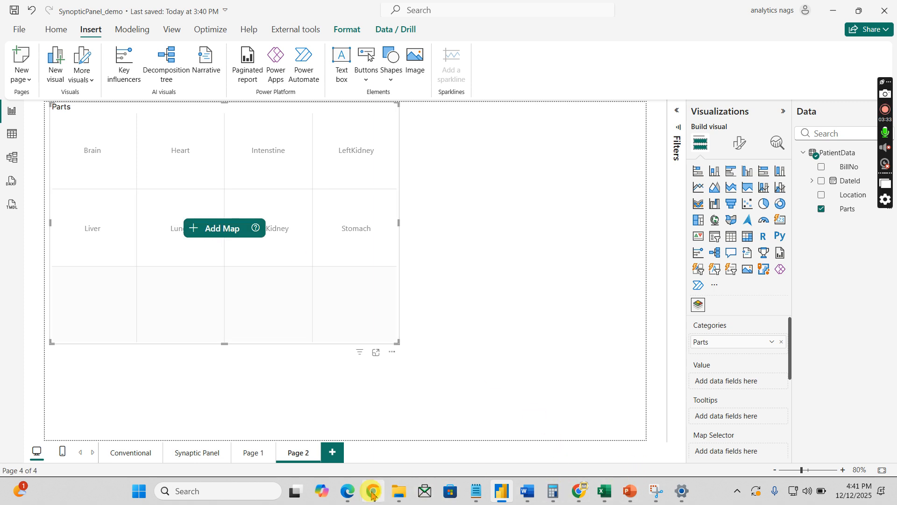
Scroll the OKVIZ Features page past My Storage down to the Synoptic Designer section
{"action": "left_click", "coordinate": [373, 490]}
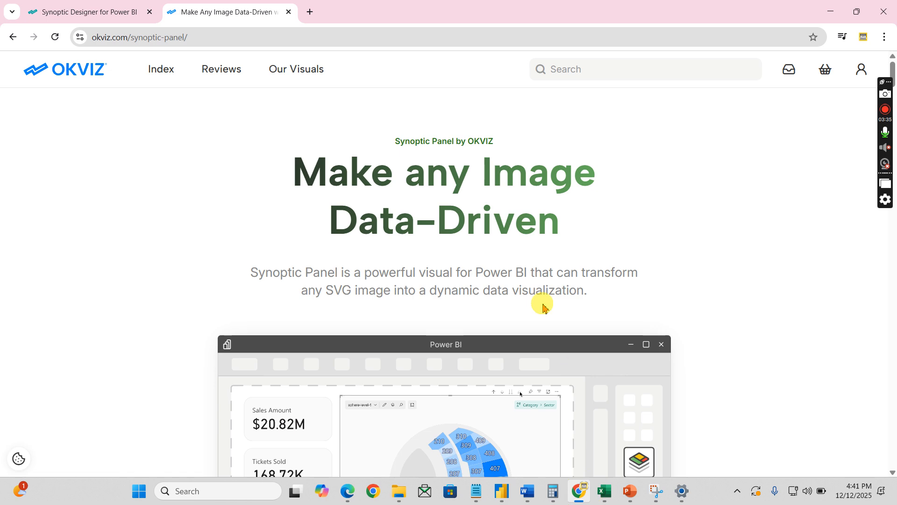
{"action": "scroll", "scroll_direction": "down", "scroll_amount": 3}
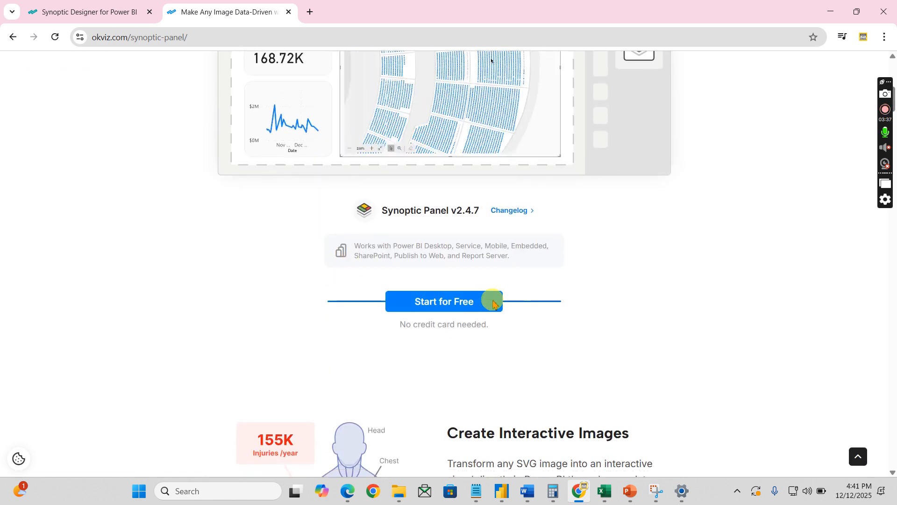
{"action": "scroll", "scroll_direction": "down", "scroll_amount": 3}
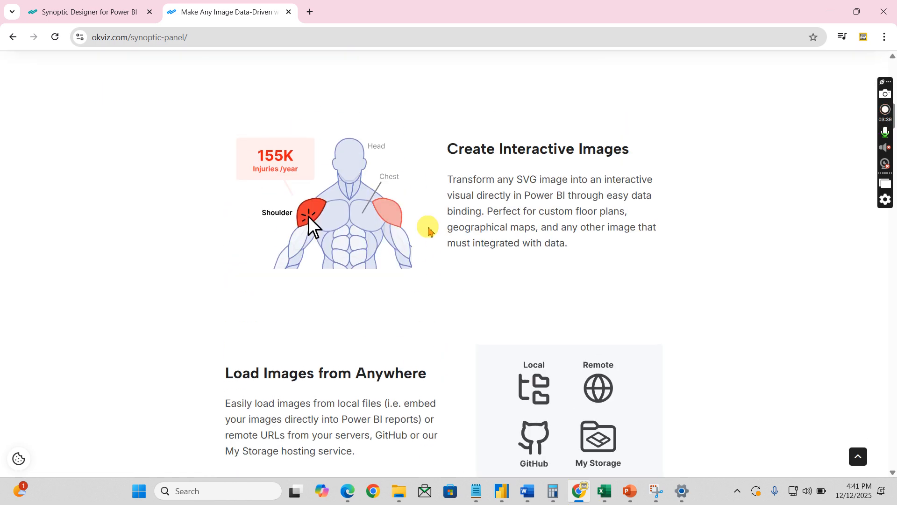
{"action": "scroll", "scroll_direction": "down", "scroll_amount": 3}
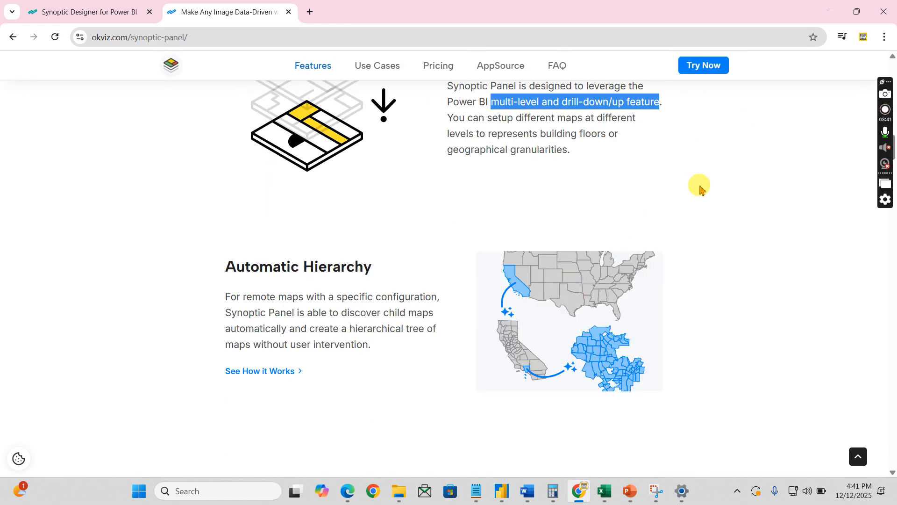
{"action": "mouse_move", "coordinate": [594, 305]}
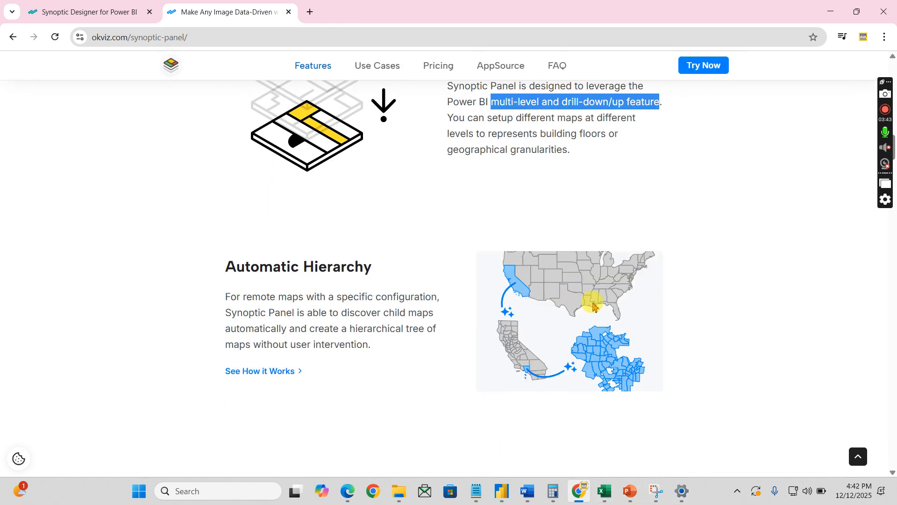
{"action": "scroll", "scroll_direction": "down", "scroll_amount": 3}
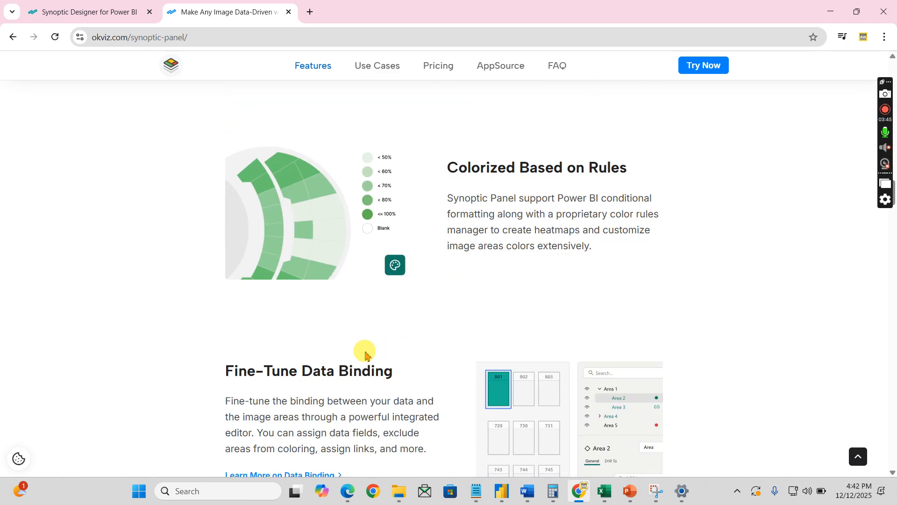
{"action": "scroll", "scroll_direction": "down", "scroll_amount": 3}
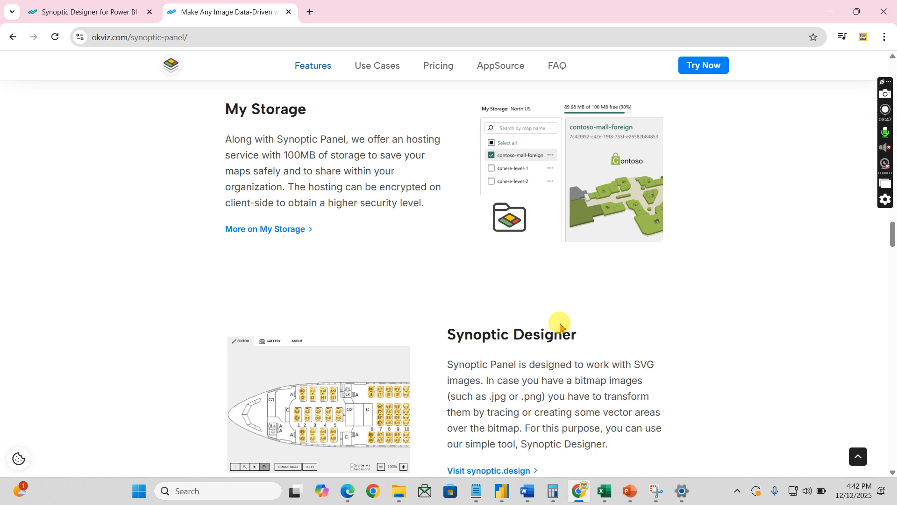
{"action": "scroll", "scroll_direction": "down", "scroll_amount": 3}
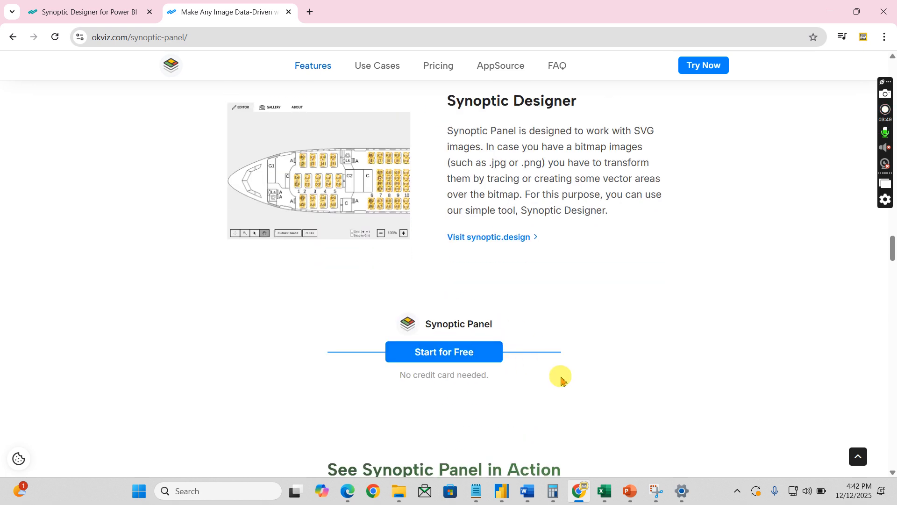
{"action": "scroll", "scroll_direction": "down", "scroll_amount": 3}
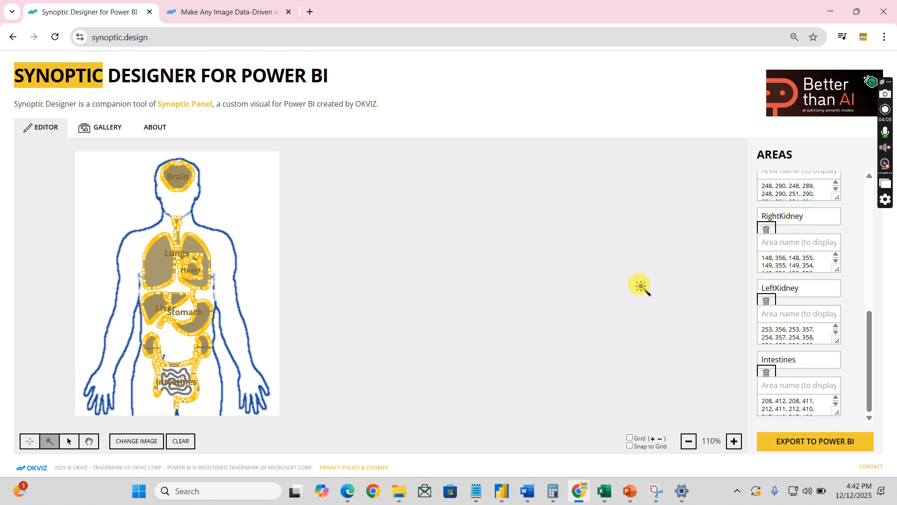
Load the gallery's second Human Body internal-organs map into the Designer editor
{"action": "left_click", "coordinate": [107, 127]}
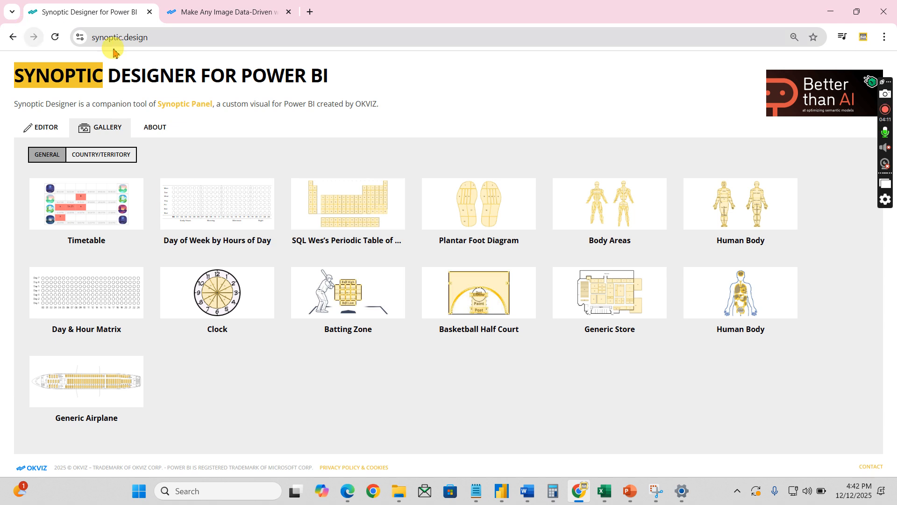
{"action": "mouse_move", "coordinate": [496, 406]}
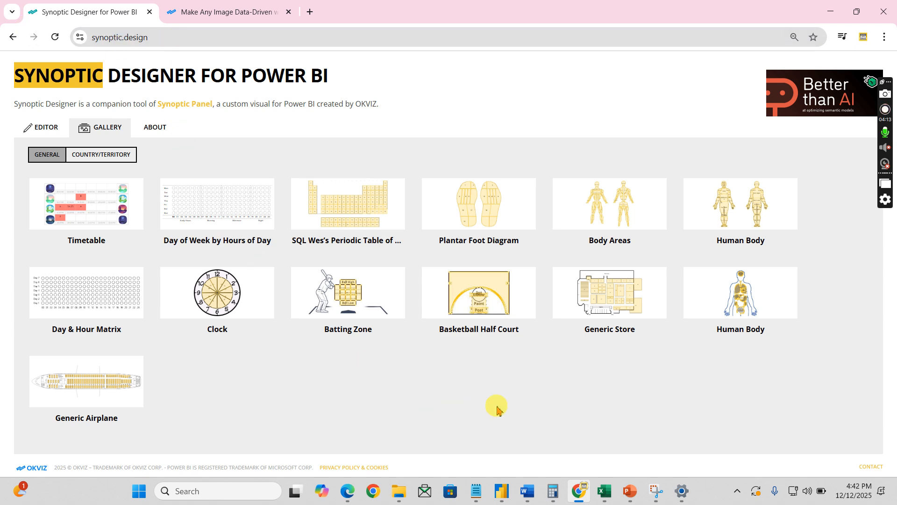
{"action": "mouse_move", "coordinate": [887, 380]}
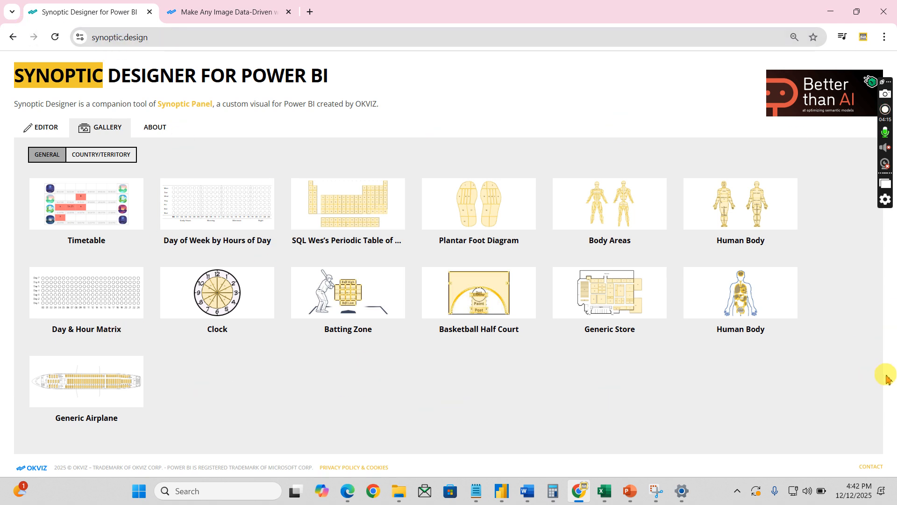
{"action": "mouse_move", "coordinate": [614, 170]}
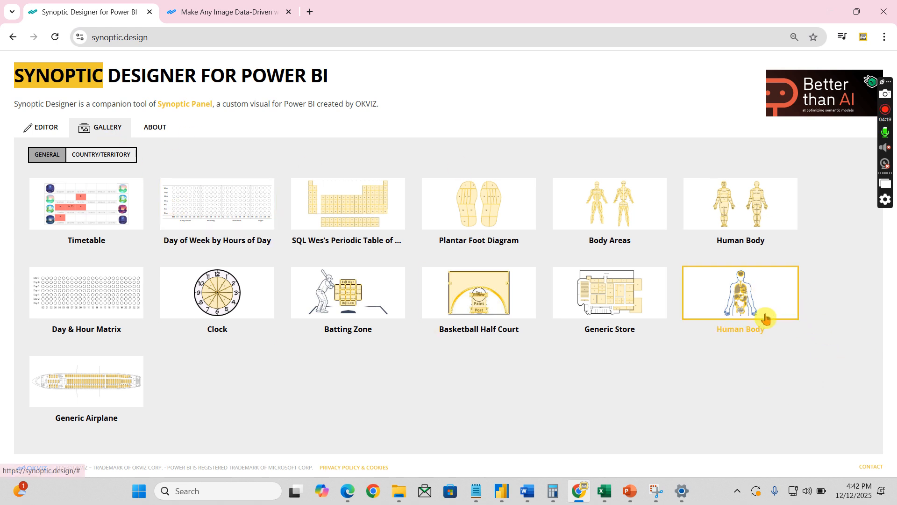
{"action": "left_click", "coordinate": [740, 293]}
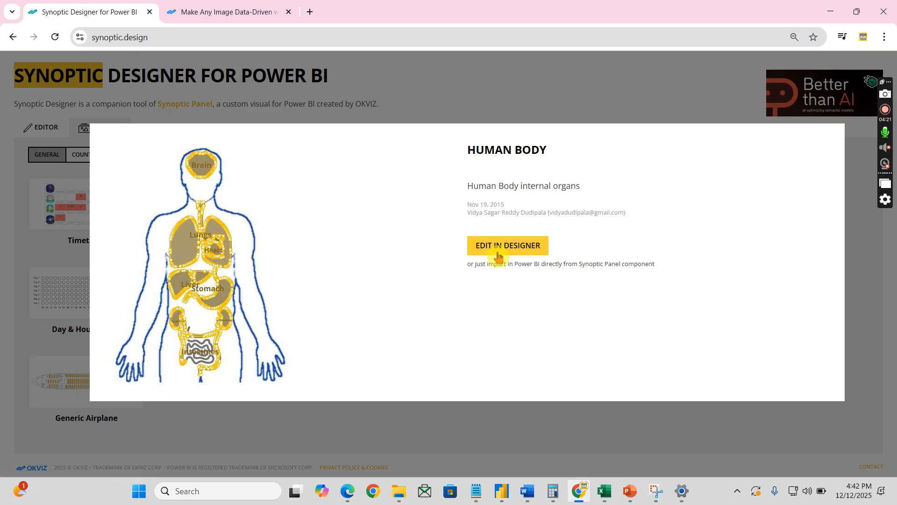
{"action": "mouse_move", "coordinate": [16, 113]}
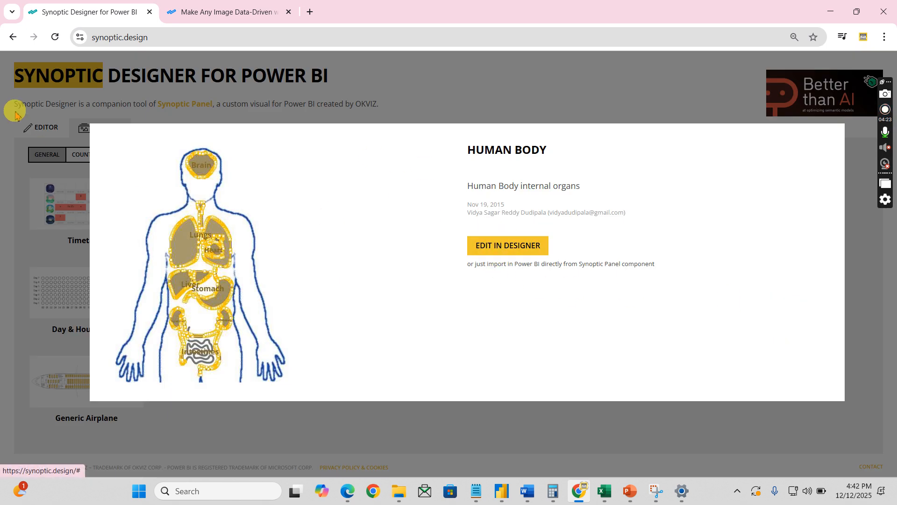
{"action": "left_click", "coordinate": [507, 245]}
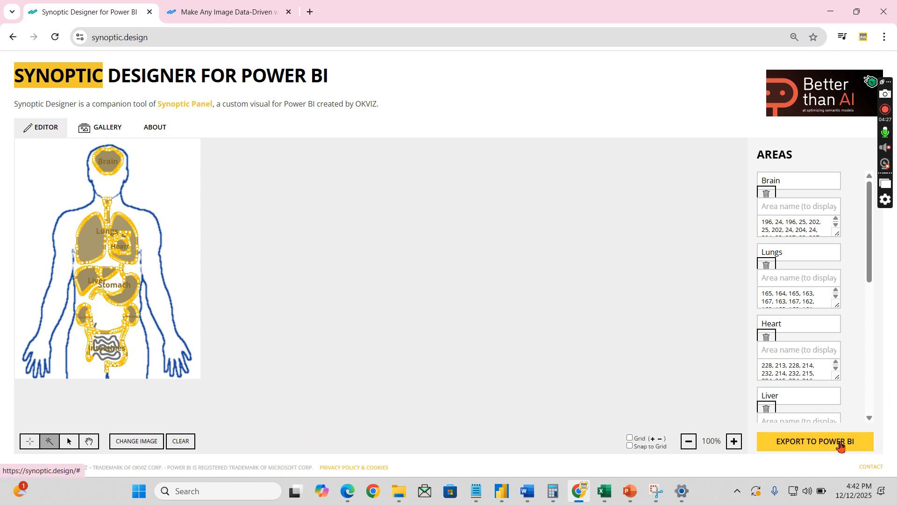
Export the Human Body organ map for Power BI
{"action": "left_click", "coordinate": [815, 441]}
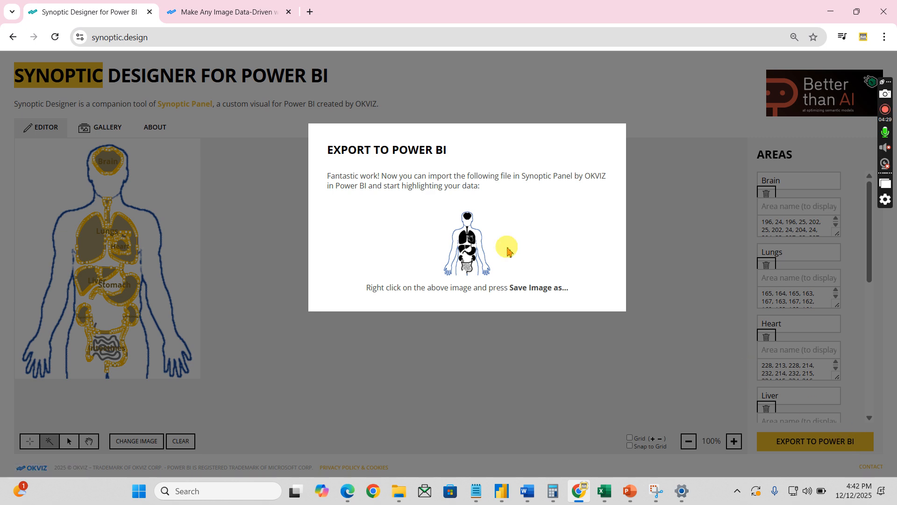
{"action": "mouse_move", "coordinate": [219, 230]}
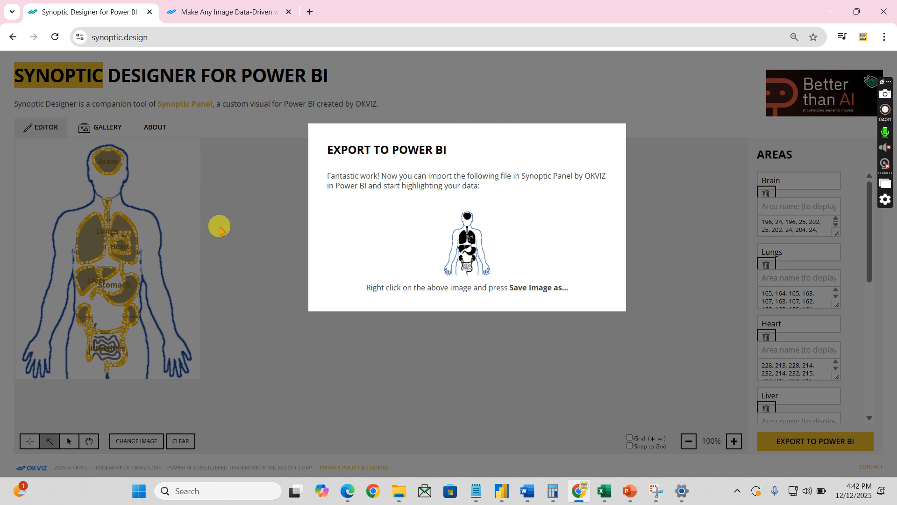
{"action": "mouse_move", "coordinate": [228, 350]}
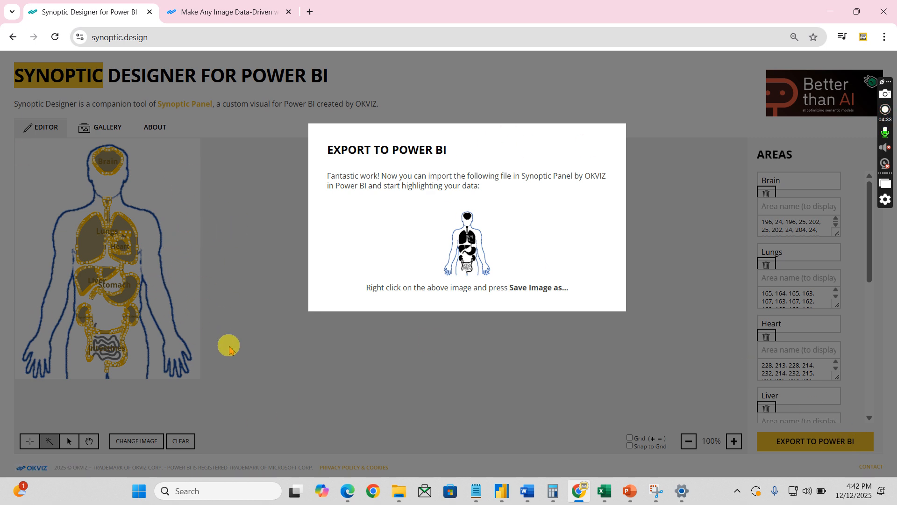
{"action": "mouse_move", "coordinate": [362, 226]}
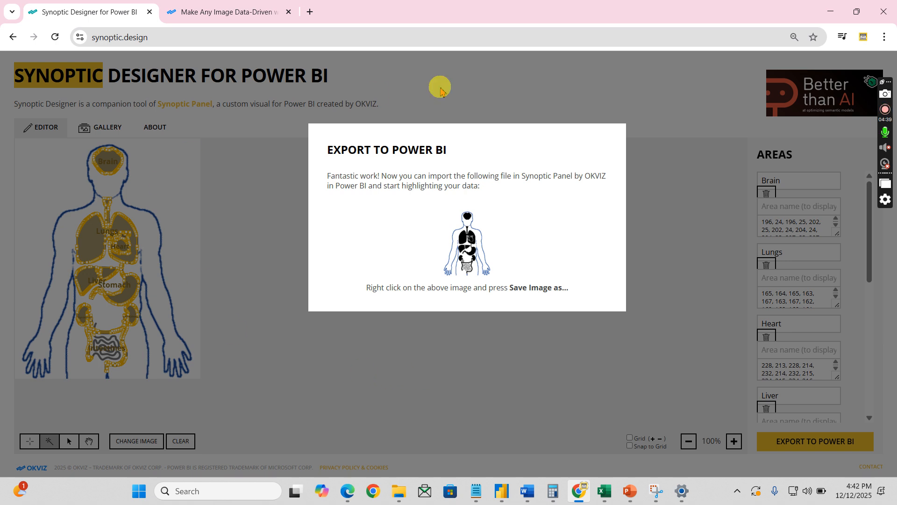
{"action": "mouse_move", "coordinate": [713, 247]}
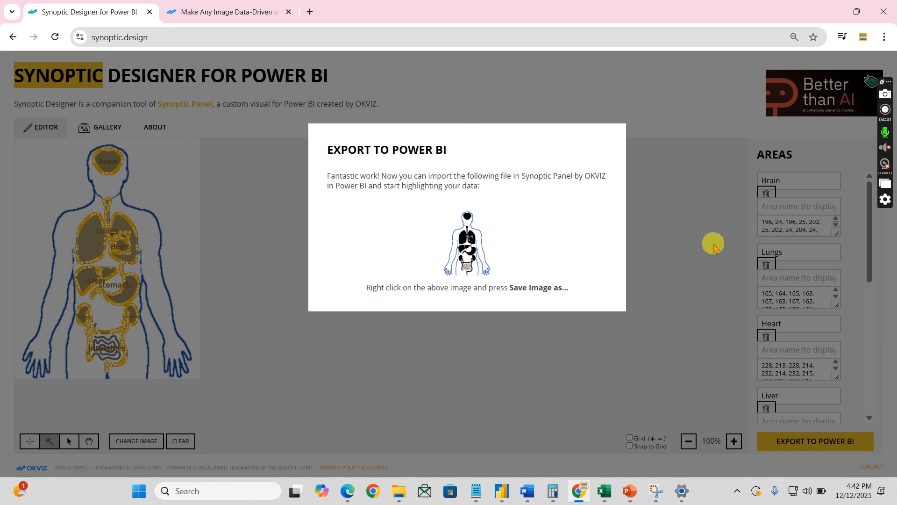
{"action": "mouse_move", "coordinate": [717, 249]}
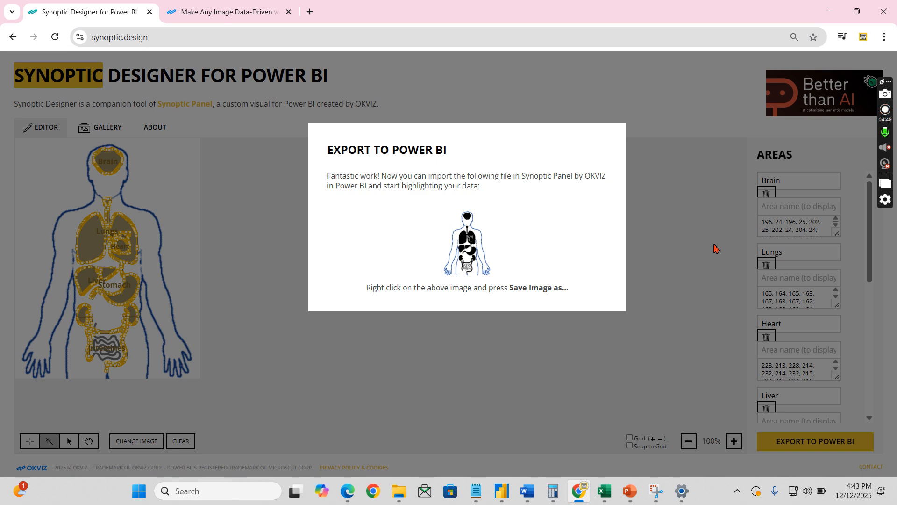
{"action": "mouse_move", "coordinate": [139, 111]}
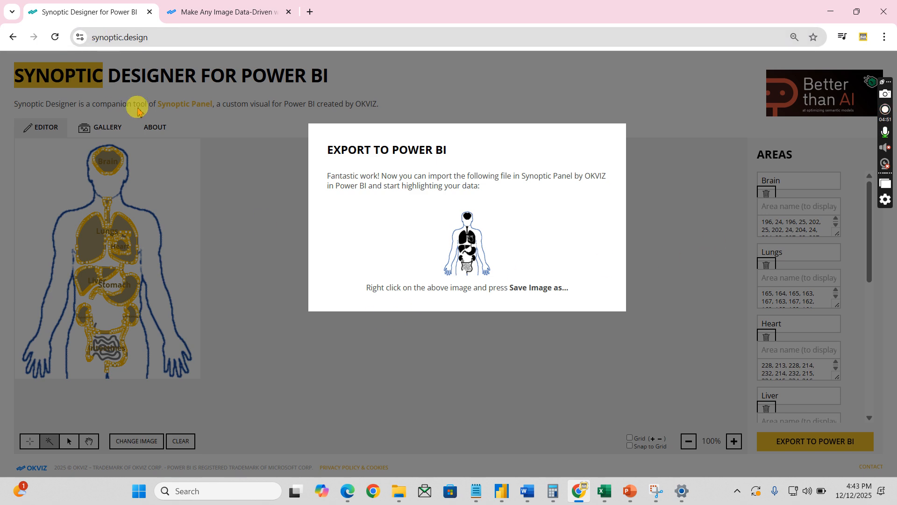
{"action": "mouse_move", "coordinate": [539, 297]}
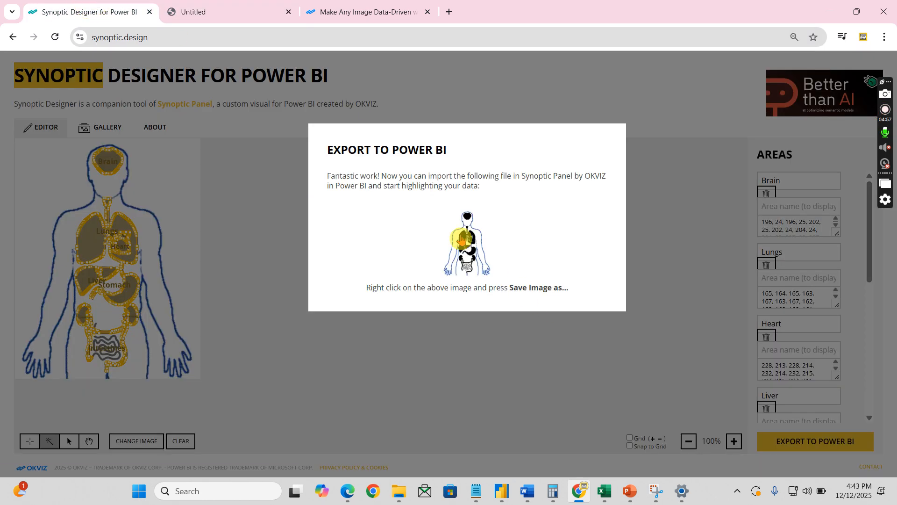
Save the exported map as SVG file Human Body_2 in the V34 folder
{"action": "right_click", "coordinate": [467, 244]}
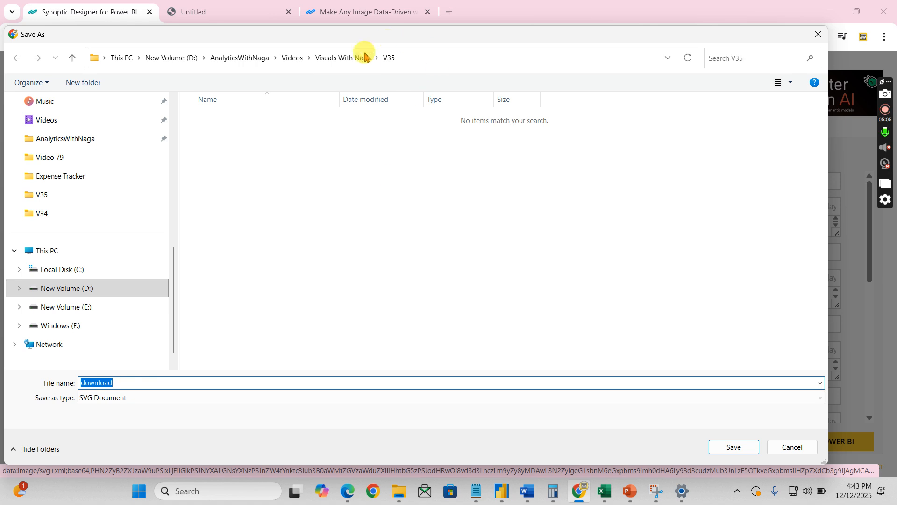
{"action": "left_click", "coordinate": [342, 57]}
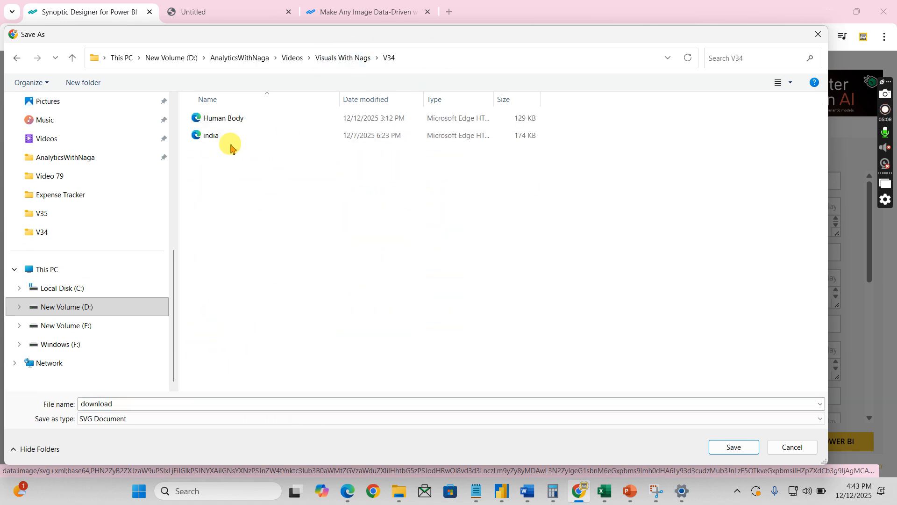
{"action": "left_click", "coordinate": [223, 118]}
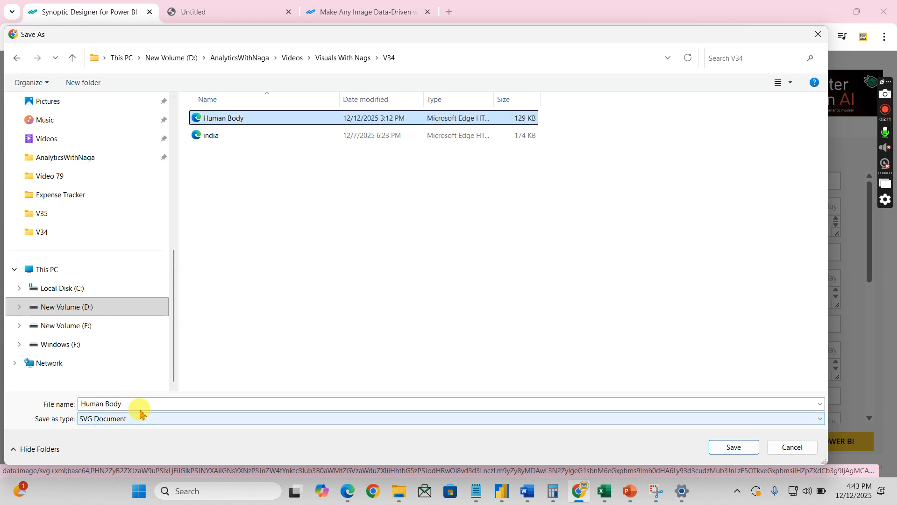
{"action": "left_click", "coordinate": [145, 404]}
{"action": "type", "text": "_2"}
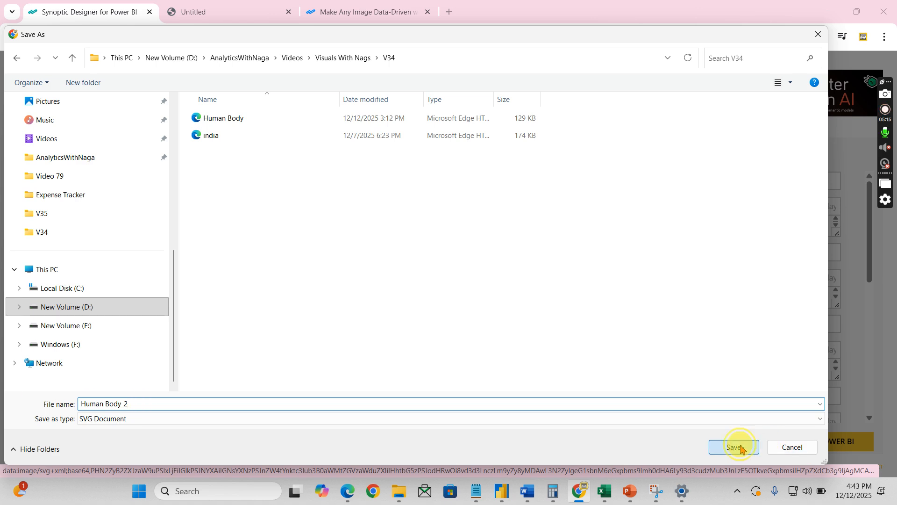
{"action": "left_click", "coordinate": [734, 447]}
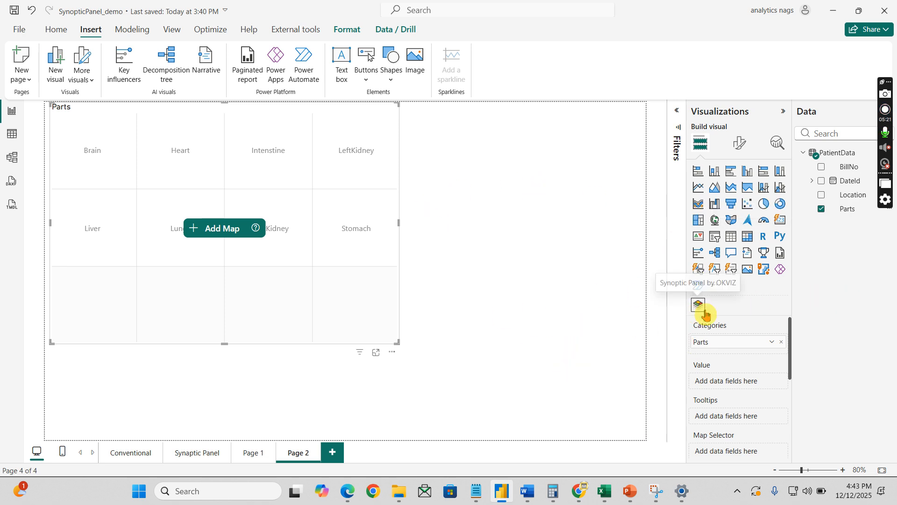
Load Human Body_2.svg into the Synoptic Panel's maps and start editing it
{"action": "left_click", "coordinate": [224, 228]}
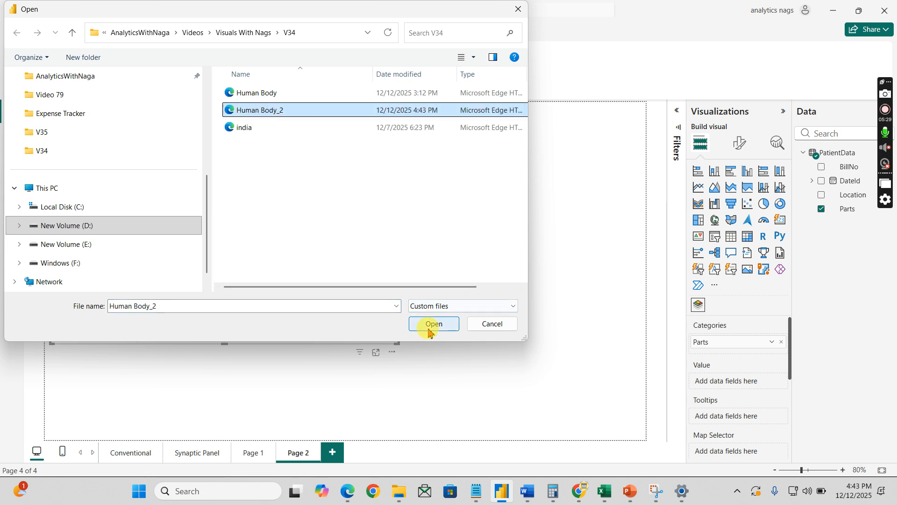
{"action": "left_click", "coordinate": [433, 325]}
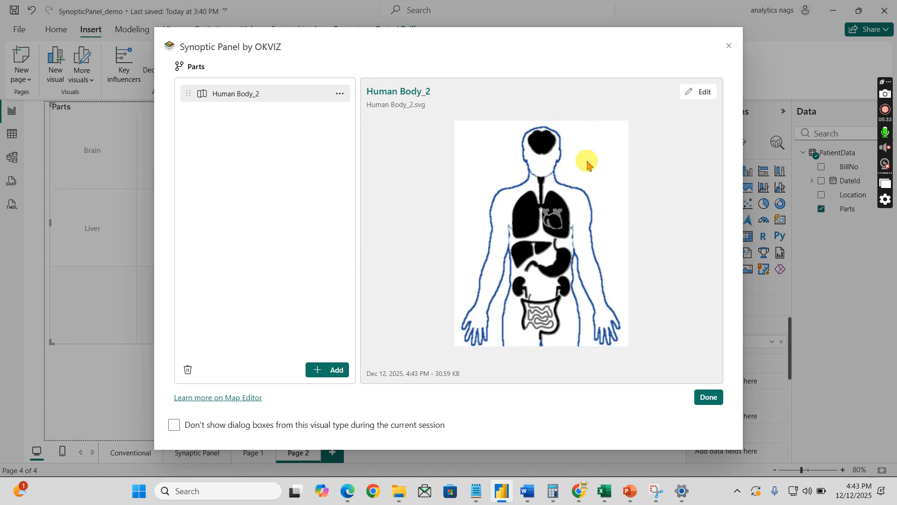
{"action": "mouse_move", "coordinate": [649, 370]}
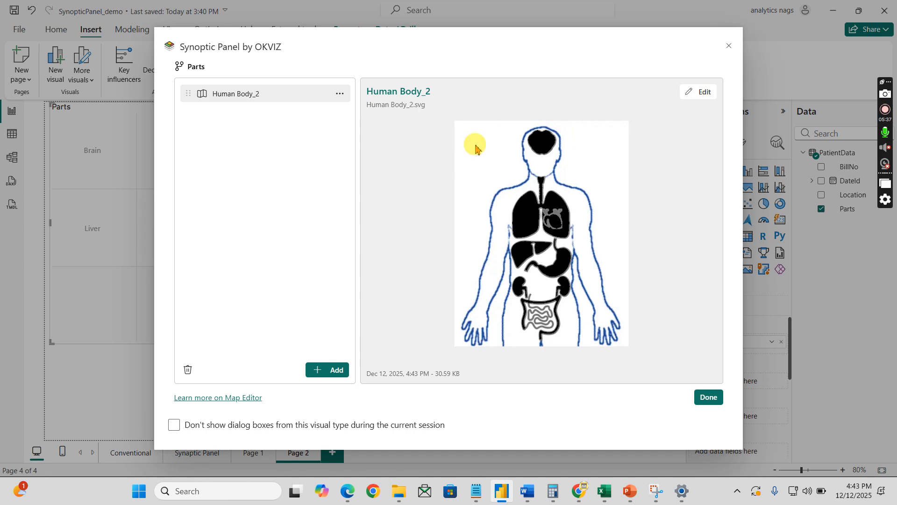
{"action": "mouse_move", "coordinate": [265, 261]}
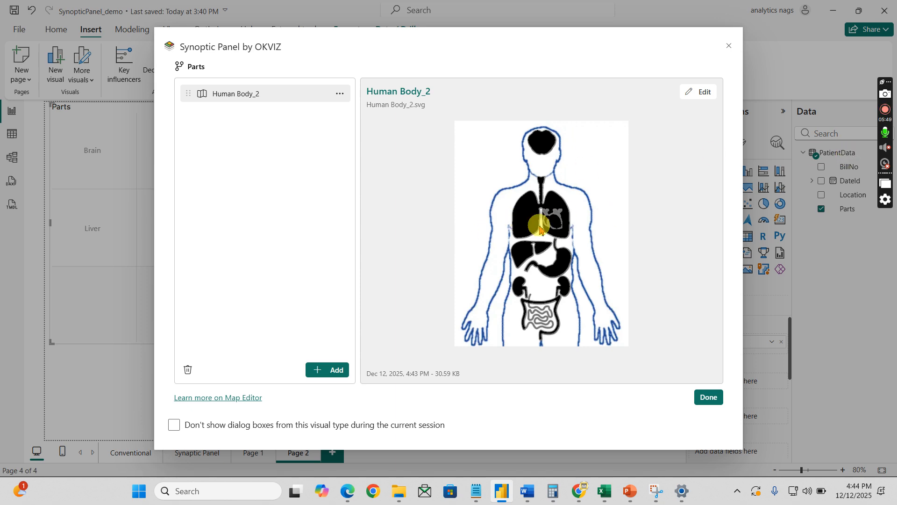
{"action": "left_click", "coordinate": [697, 91]}
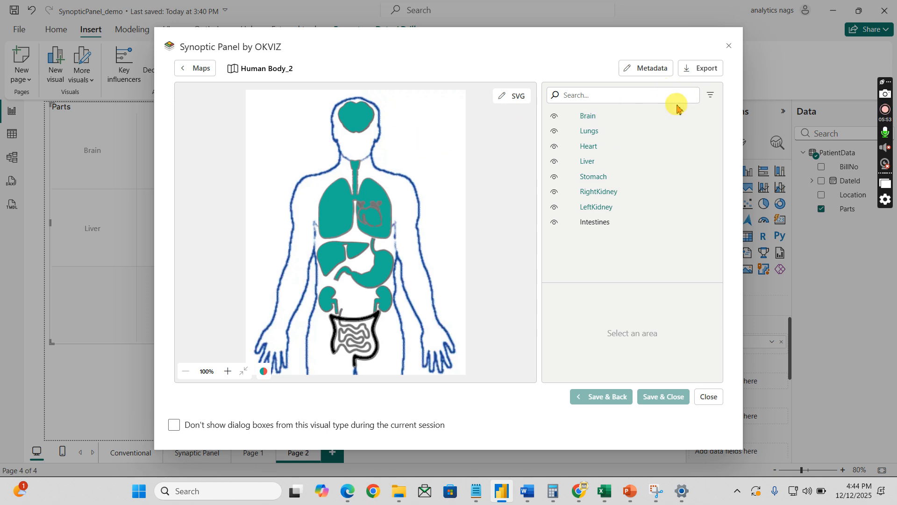
Select the Brain area and check its Data Point binding (Auto Bind)
{"action": "left_click", "coordinate": [587, 116]}
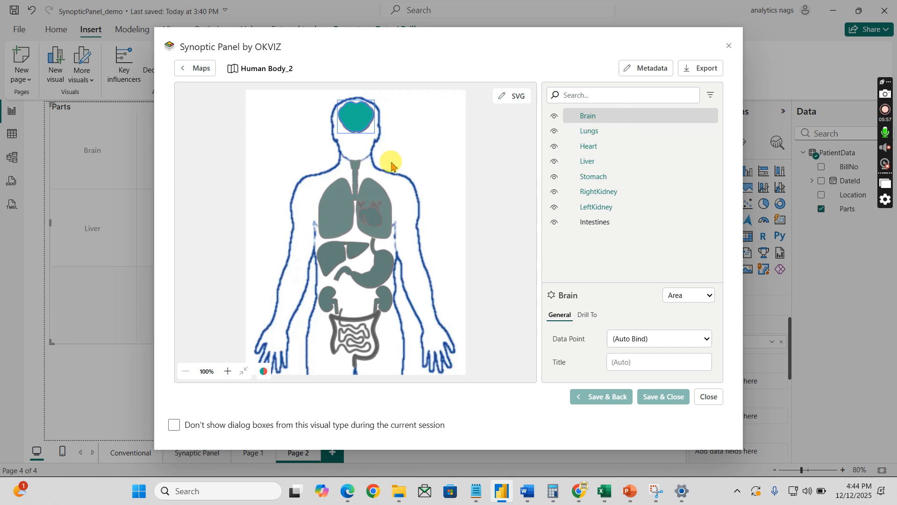
{"action": "mouse_move", "coordinate": [657, 338]}
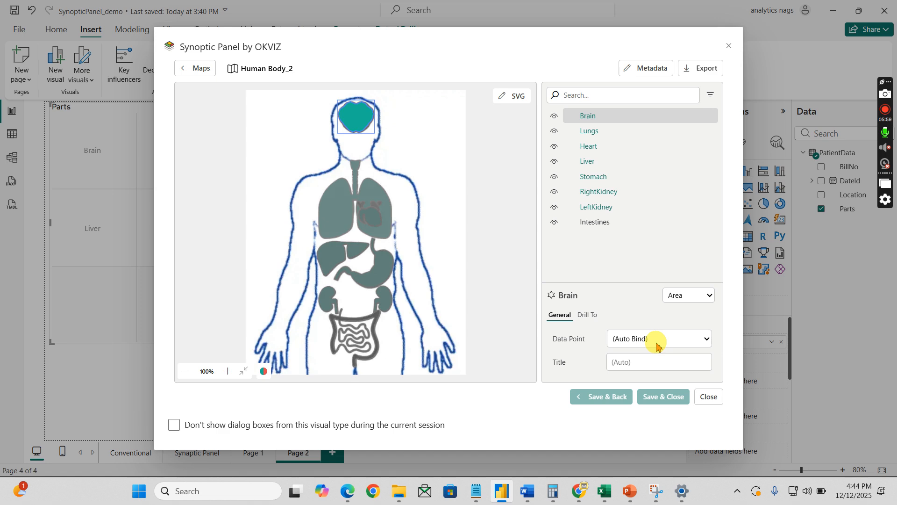
{"action": "left_click", "coordinate": [659, 338]}
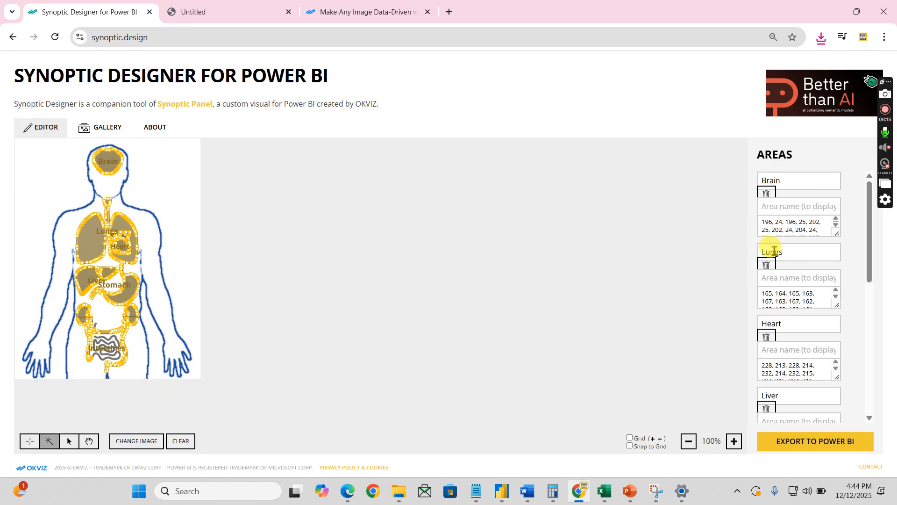
{"action": "scroll", "scroll_direction": "down", "scroll_amount": 3}
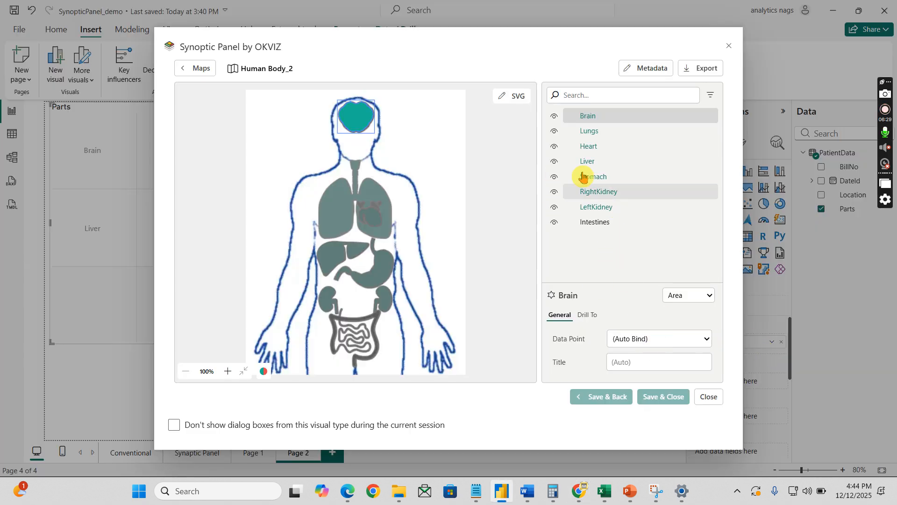
Review the RightKidney and Intestines areas, keeping Intestines on automatic data binding
{"action": "left_click", "coordinate": [598, 191]}
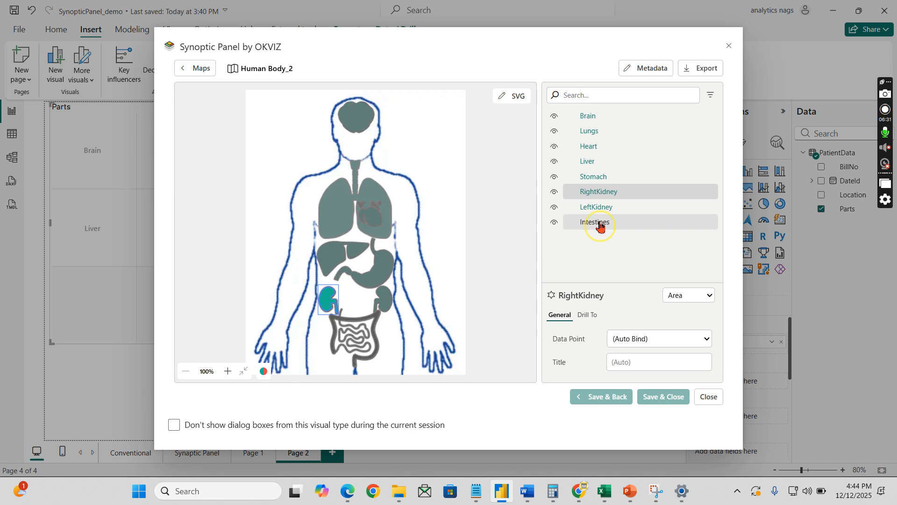
{"action": "left_click", "coordinate": [596, 223]}
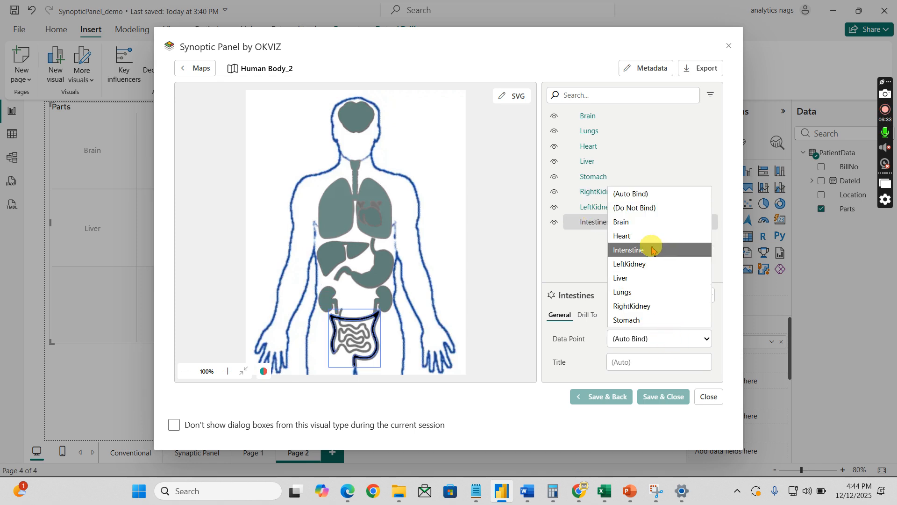
{"action": "left_click", "coordinate": [629, 250]}
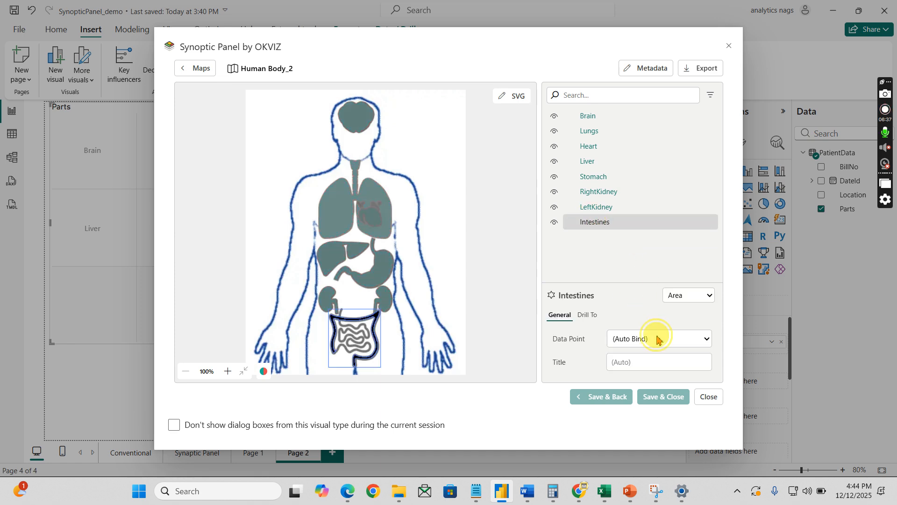
{"action": "left_click", "coordinate": [659, 338]}
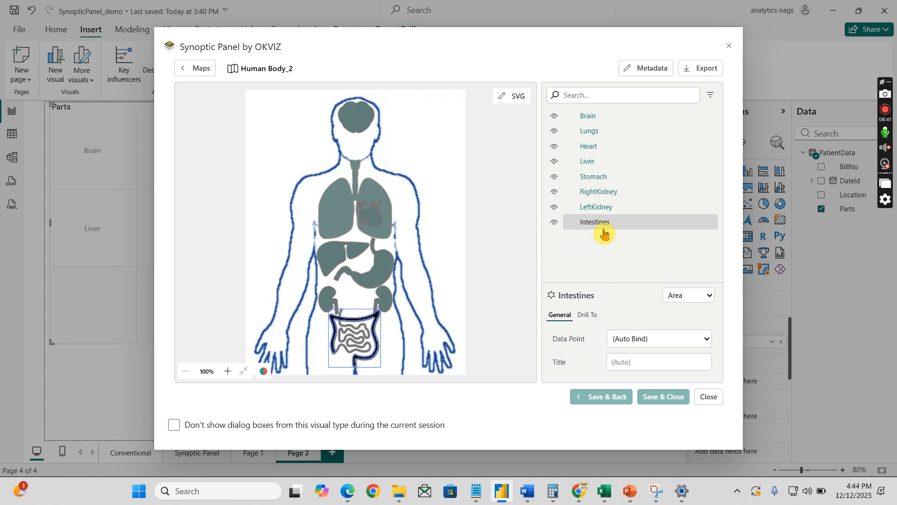
{"action": "mouse_move", "coordinate": [601, 236]}
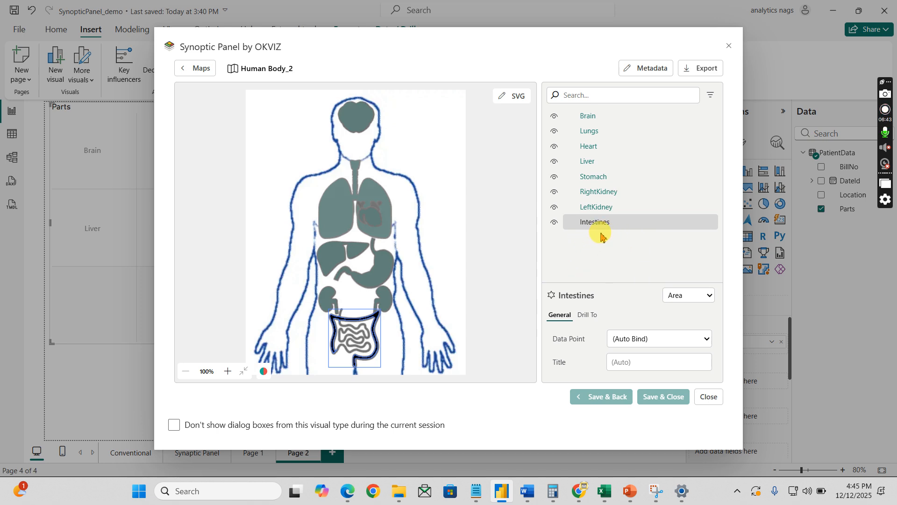
{"action": "mouse_move", "coordinate": [615, 283]}
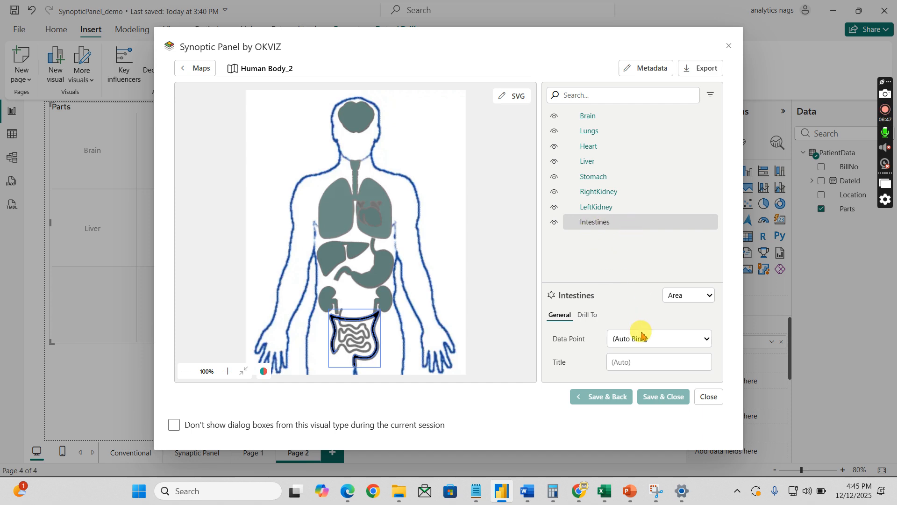
{"action": "left_click", "coordinate": [658, 338]}
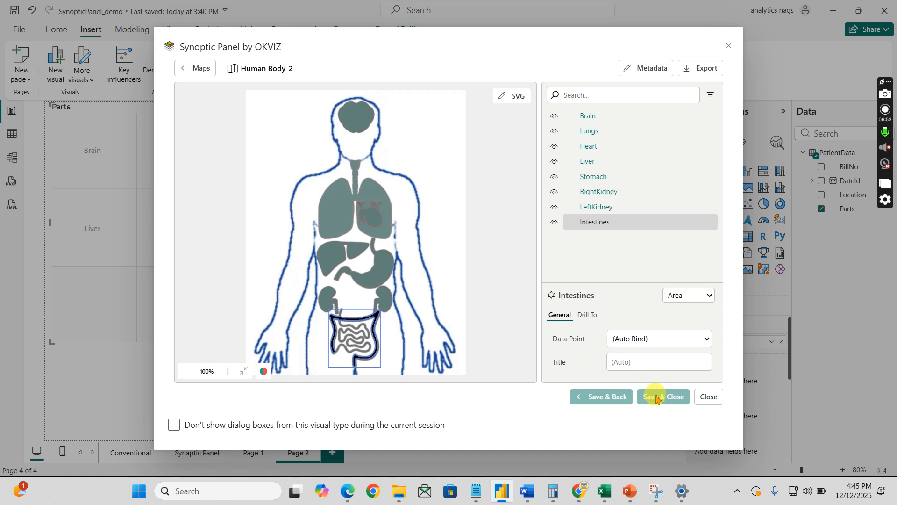
Check the Lungs, Brain and Intestines areas' data point bindings
{"action": "left_click", "coordinate": [588, 115]}
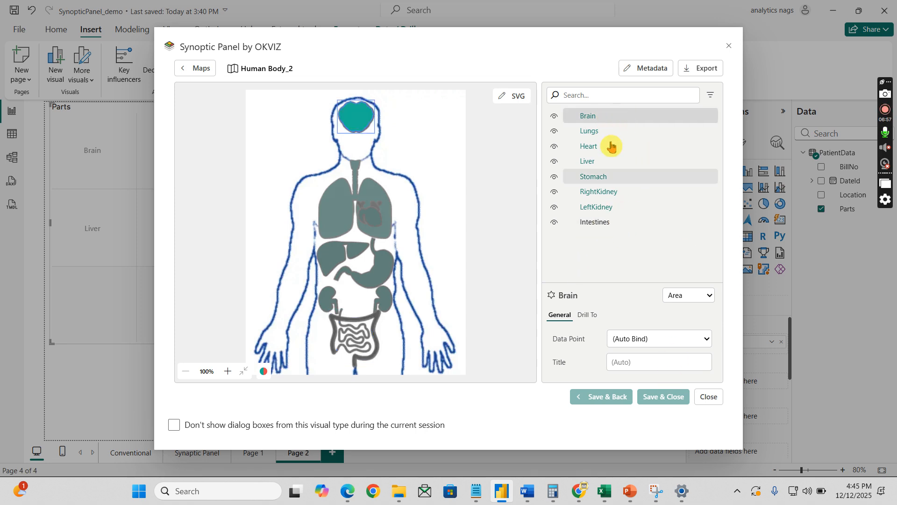
{"action": "left_click", "coordinate": [590, 131]}
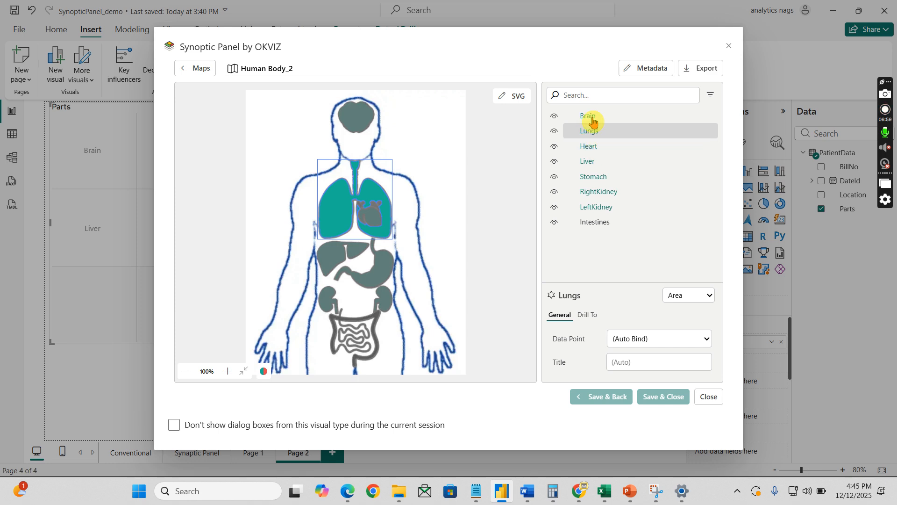
{"action": "left_click", "coordinate": [588, 116]}
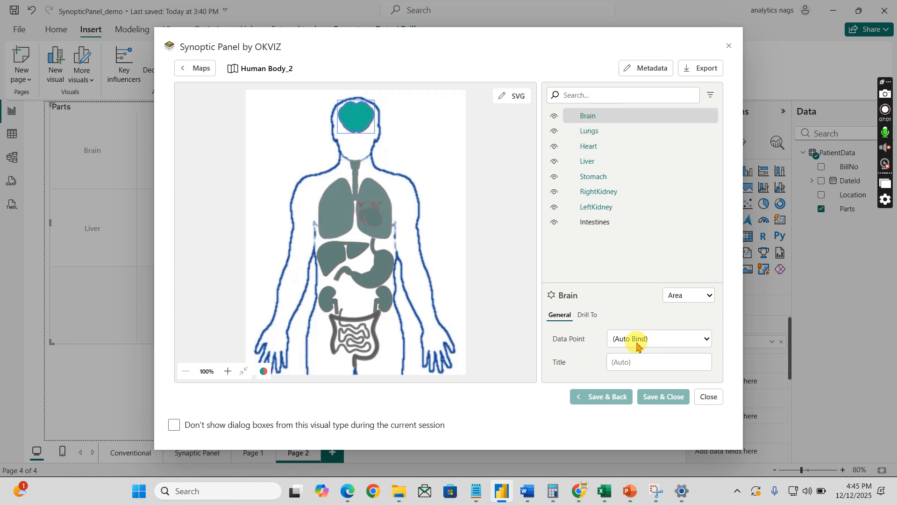
{"action": "left_click", "coordinate": [658, 338]}
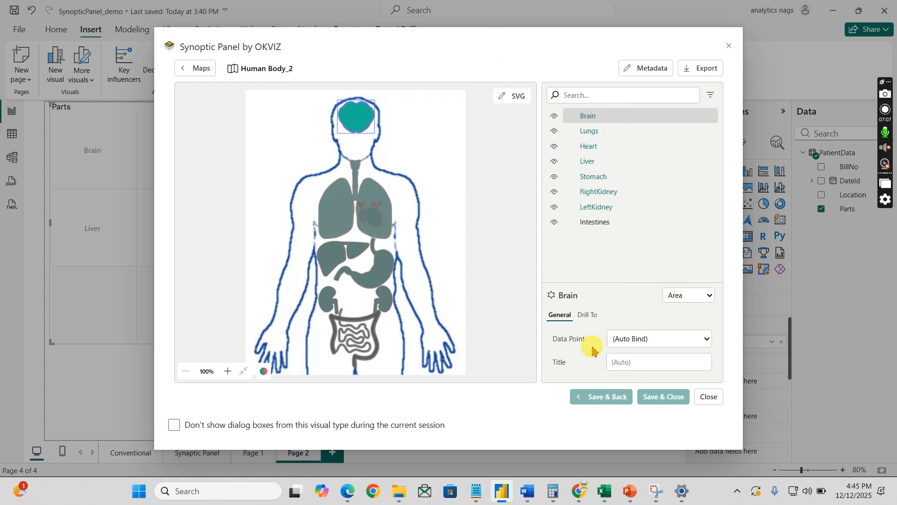
{"action": "left_click", "coordinate": [595, 223]}
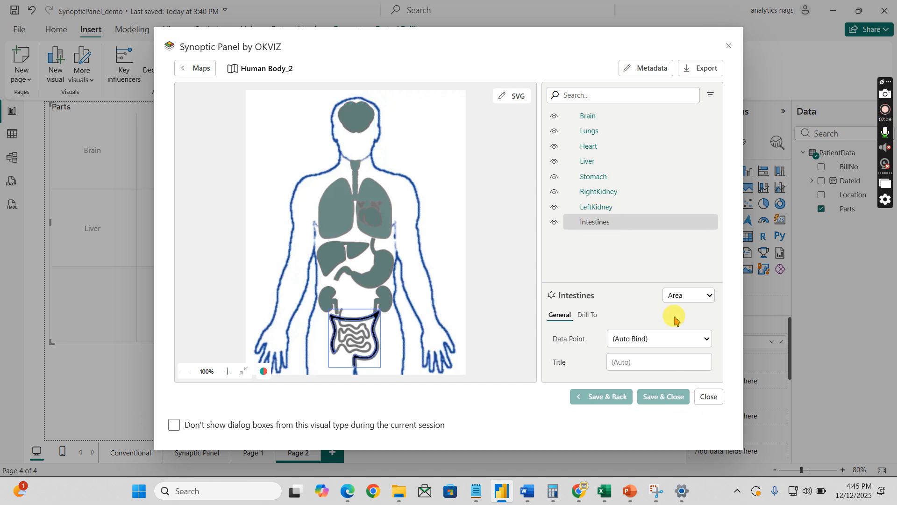
{"action": "mouse_move", "coordinate": [185, 430]}
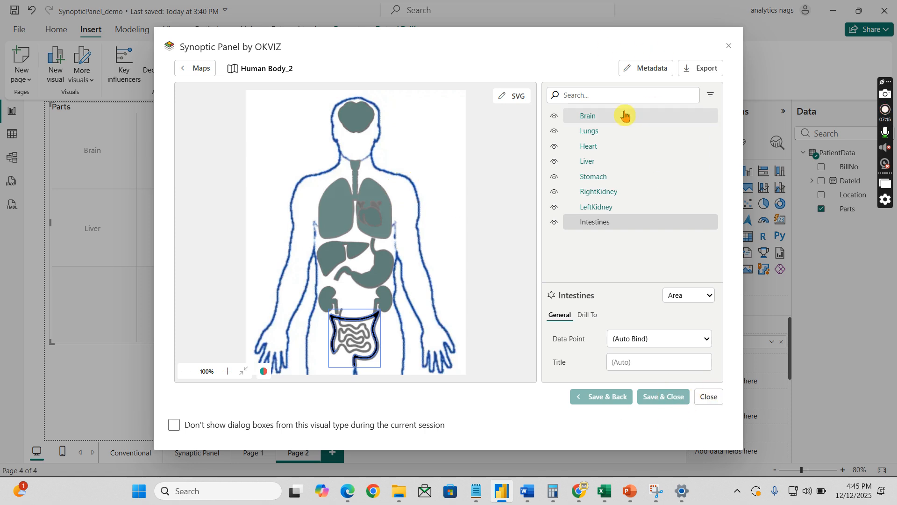
Update the map's metadata, then save the Human Body_2 map and close the editor
{"action": "left_click", "coordinate": [645, 67]}
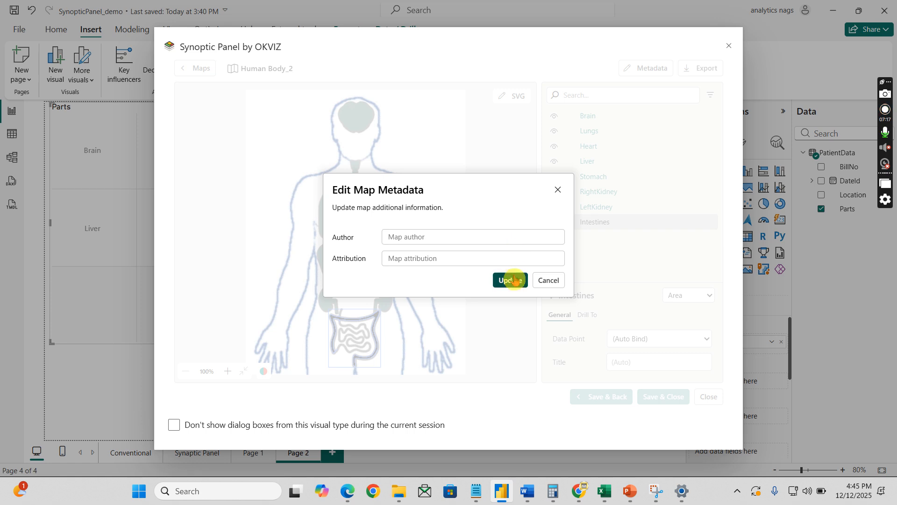
{"action": "left_click", "coordinate": [509, 281]}
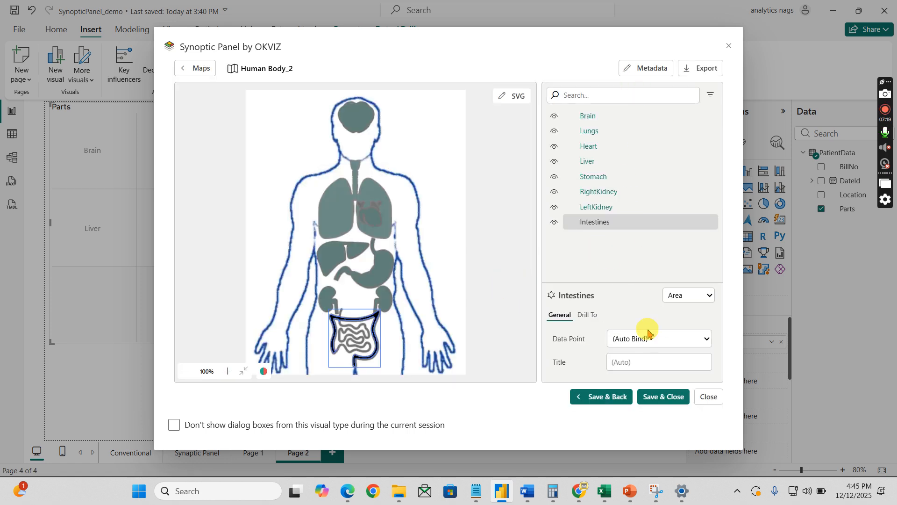
{"action": "left_click", "coordinate": [662, 396]}
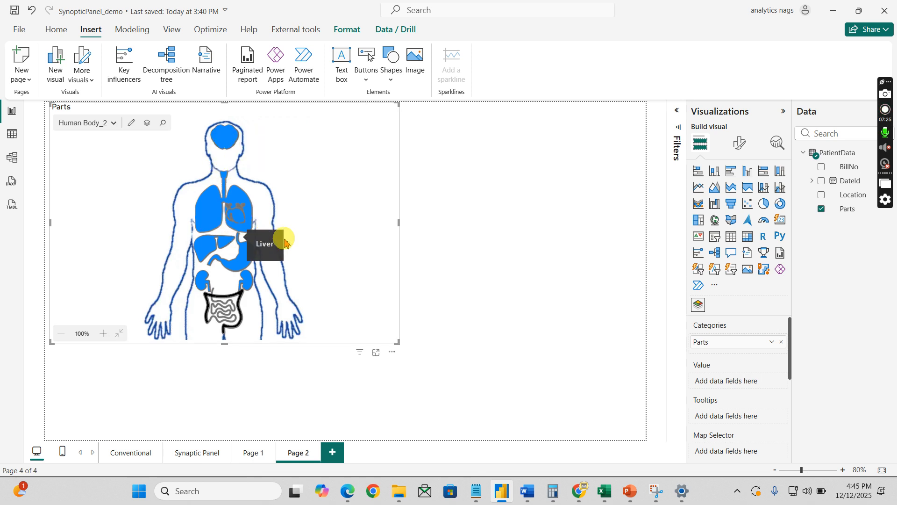
{"action": "mouse_move", "coordinate": [241, 268]}
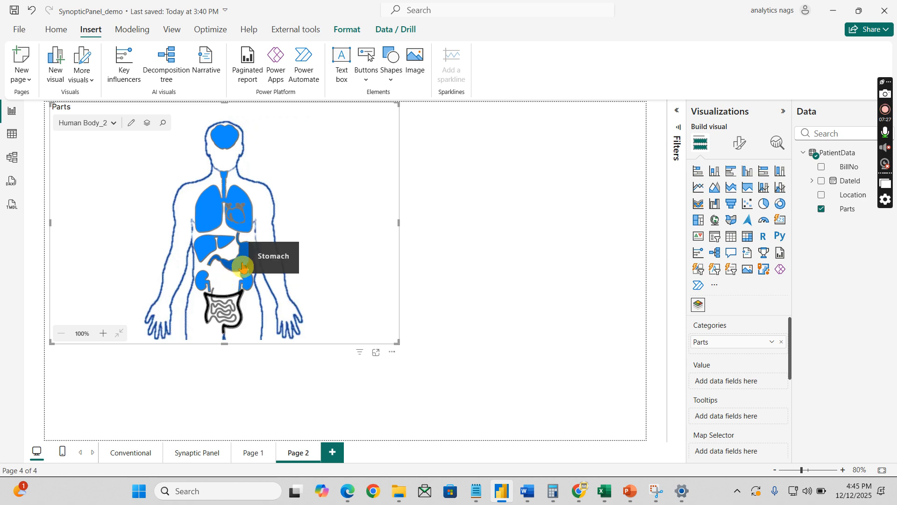
{"action": "mouse_move", "coordinate": [203, 285]}
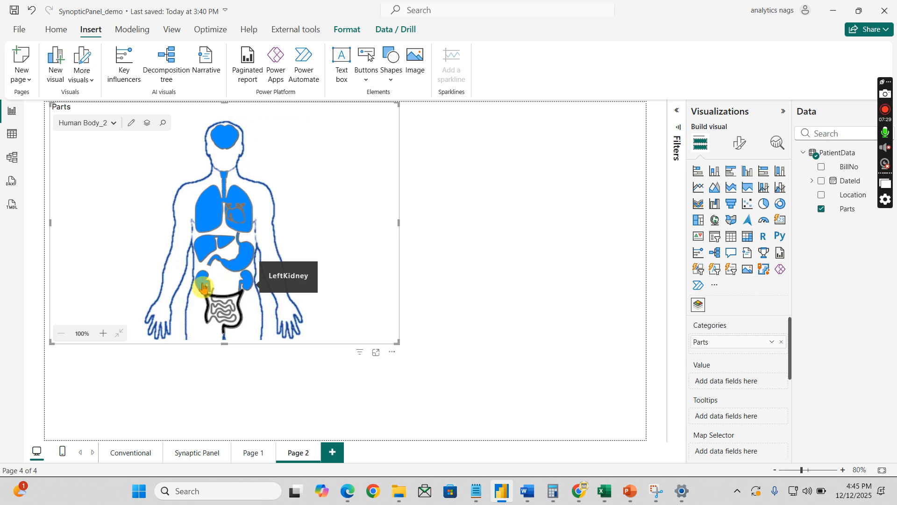
{"action": "mouse_move", "coordinate": [205, 207]}
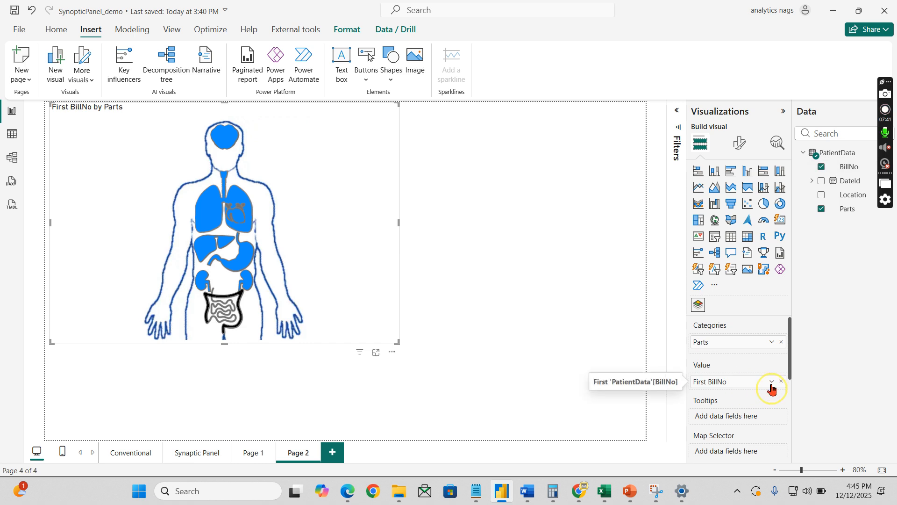
Summarise BillNo as a count per part for the map's values
{"action": "left_click", "coordinate": [771, 382]}
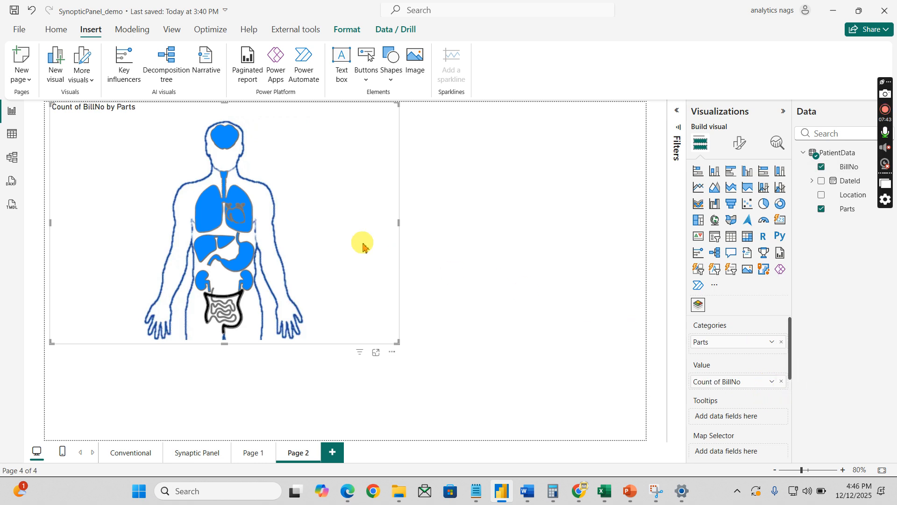
{"action": "mouse_move", "coordinate": [212, 195]}
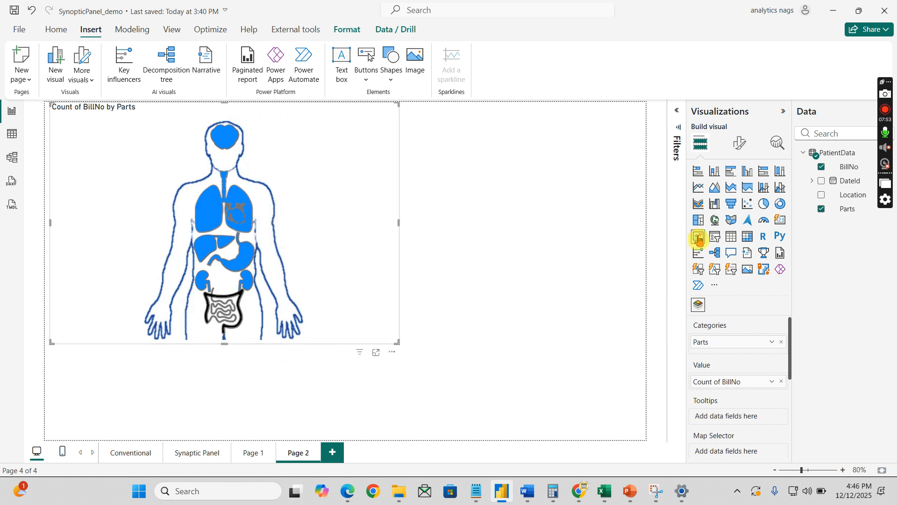
{"action": "mouse_move", "coordinate": [771, 345]}
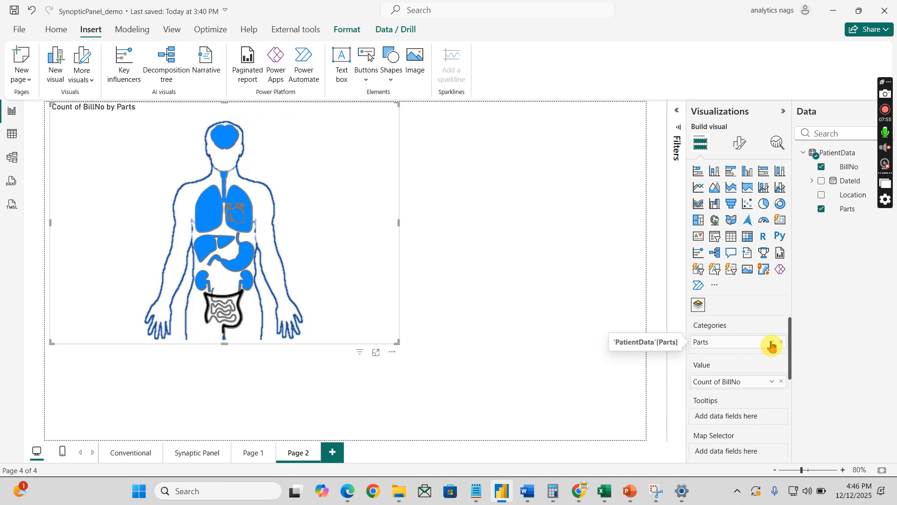
{"action": "left_click", "coordinate": [773, 343]}
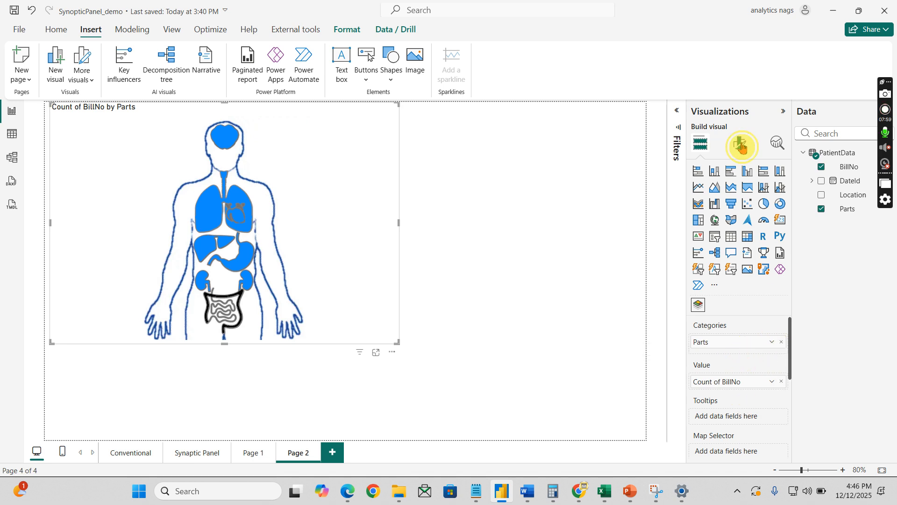
Reach the Areas colour settings and start conditional formatting for the custom colour
{"action": "left_click", "coordinate": [740, 143]}
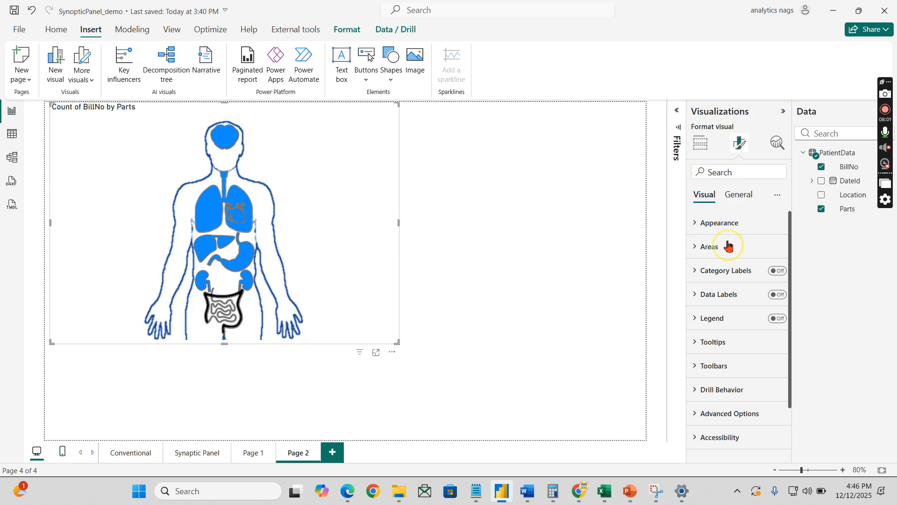
{"action": "left_click", "coordinate": [709, 246]}
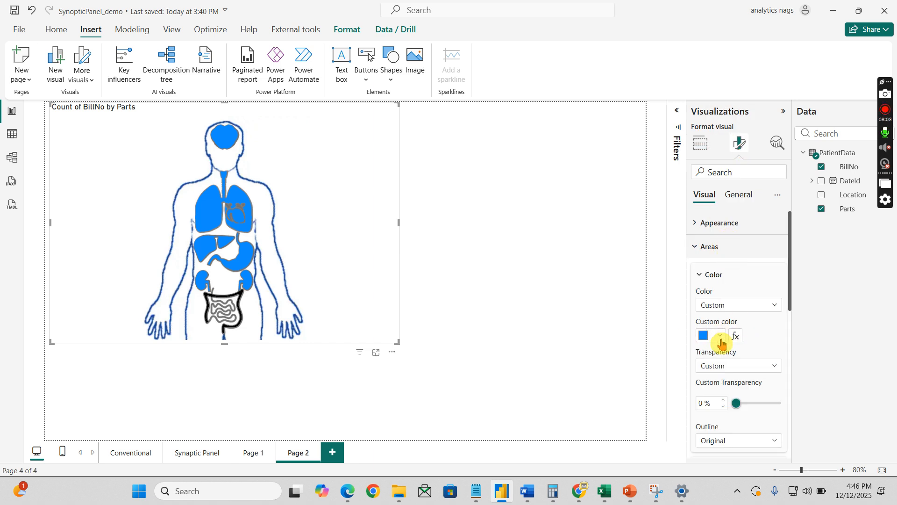
{"action": "left_click", "coordinate": [735, 336]}
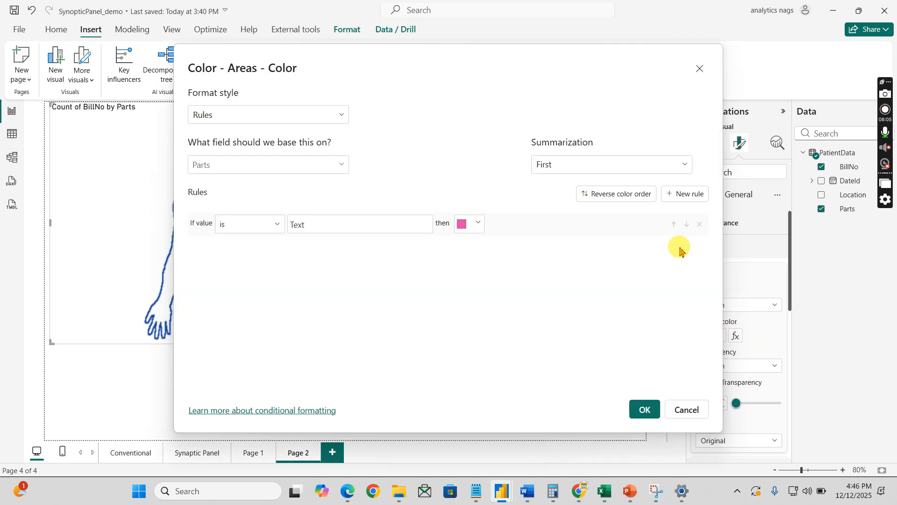
Base the area colour on Count of BillNo summarized as a count
{"action": "left_click", "coordinate": [267, 114]}
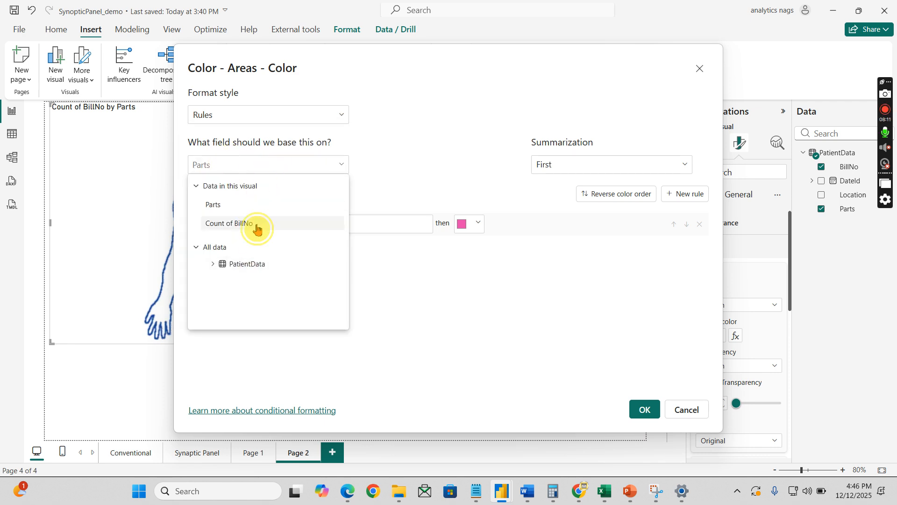
{"action": "left_click", "coordinate": [231, 224]}
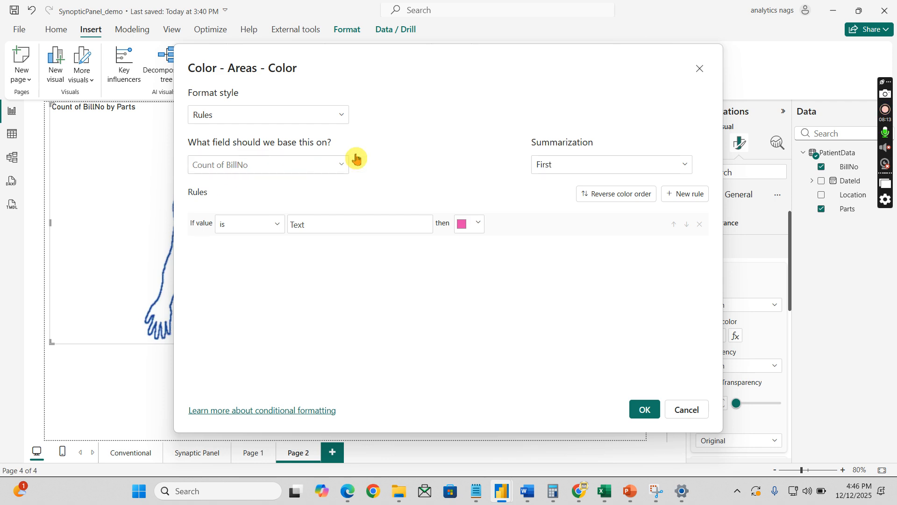
{"action": "left_click", "coordinate": [610, 165]}
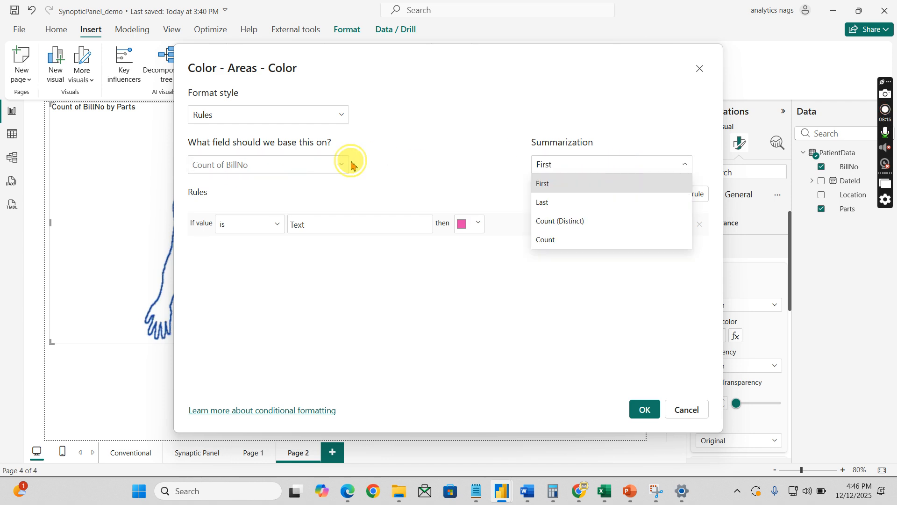
{"action": "left_click", "coordinate": [268, 114]}
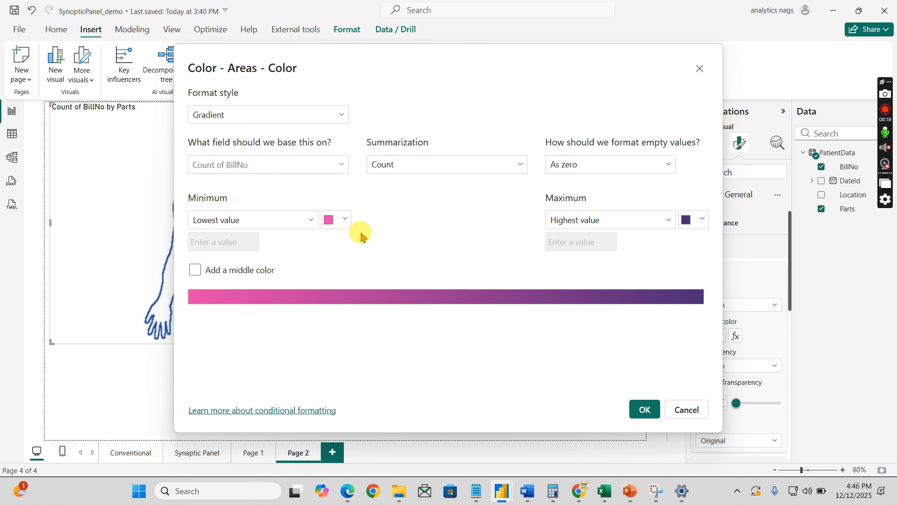
Choose light peach for the lowest value and dark brown for the highest
{"action": "left_click", "coordinate": [334, 219]}
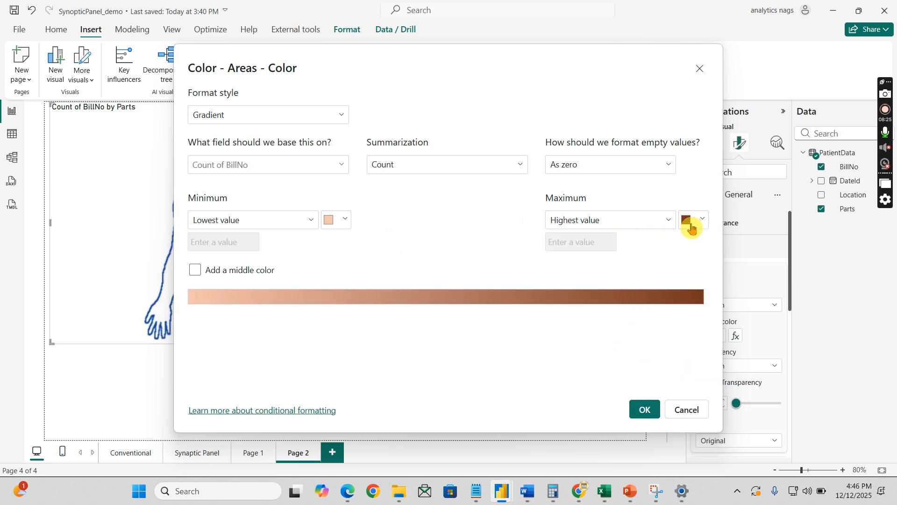
{"action": "left_click", "coordinate": [703, 219]}
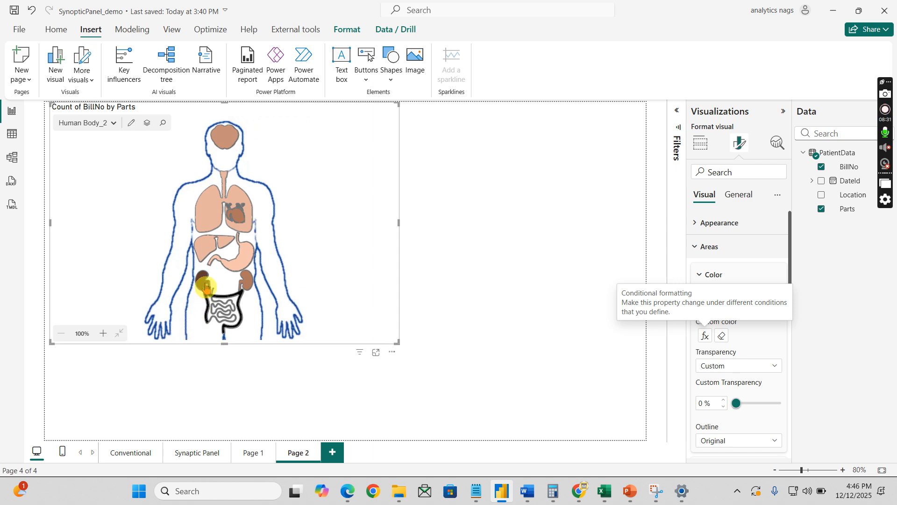
{"action": "mouse_move", "coordinate": [204, 286]}
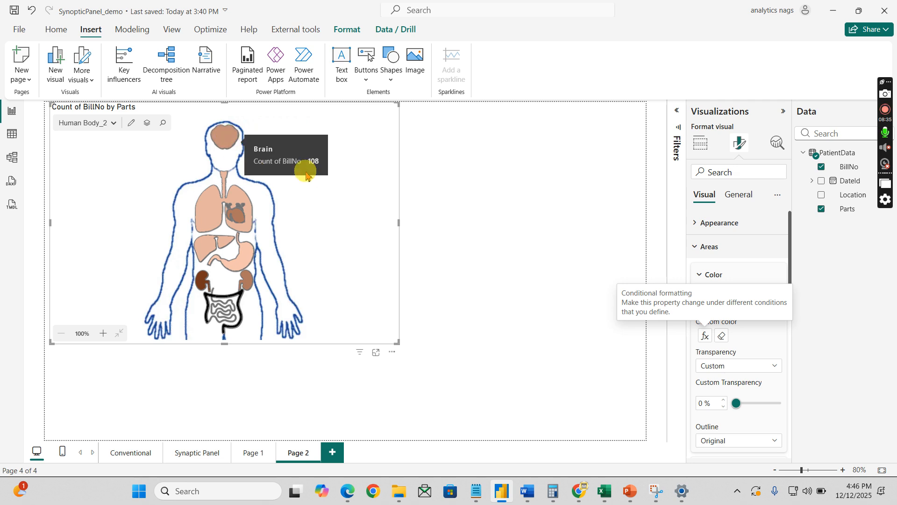
{"action": "mouse_move", "coordinate": [436, 409]}
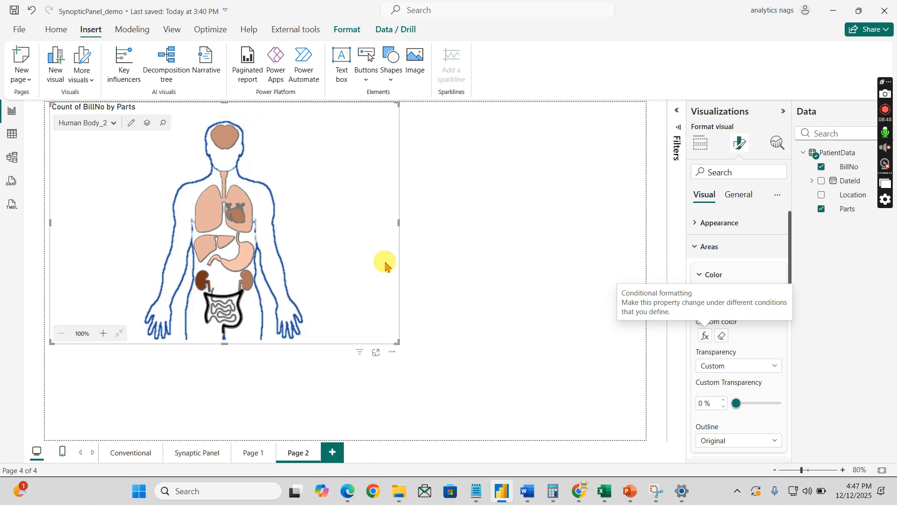
{"action": "mouse_move", "coordinate": [498, 215]}
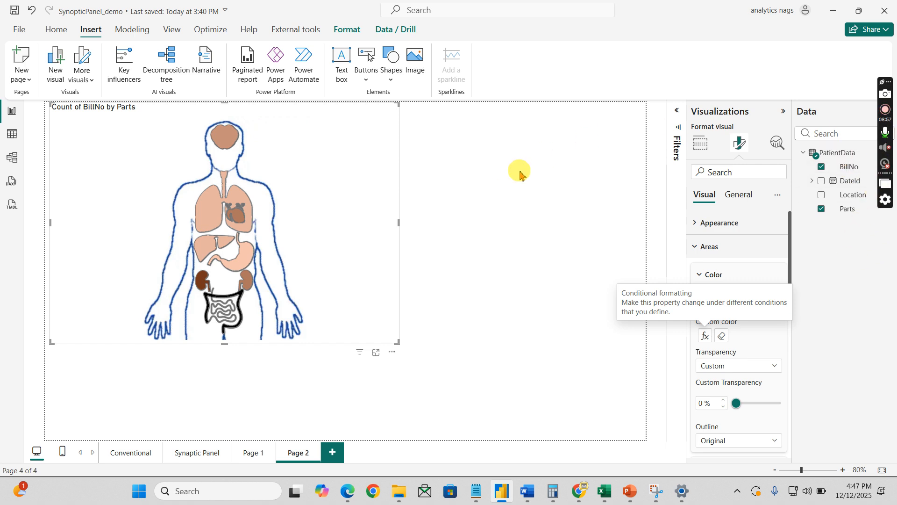
{"action": "mouse_move", "coordinate": [521, 175]}
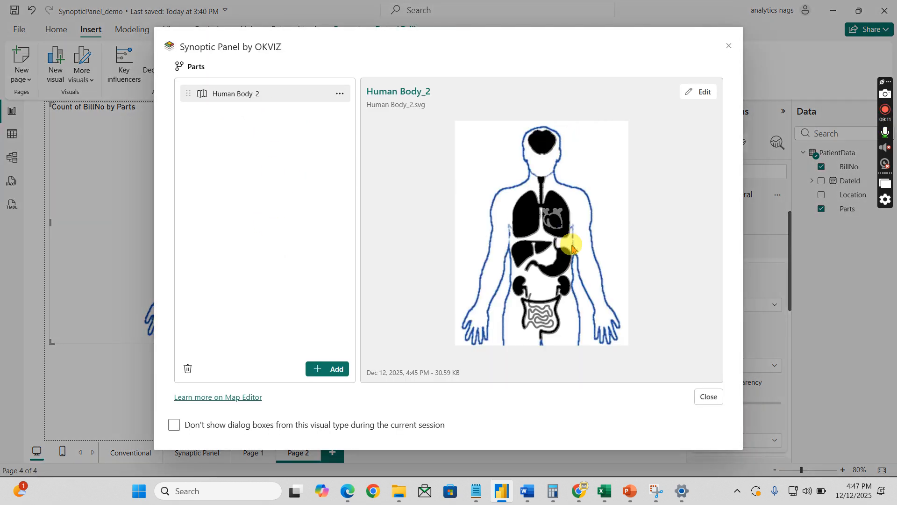
Bind the Intestines area to the Intenstine data point and save the map
{"action": "left_click", "coordinate": [697, 92]}
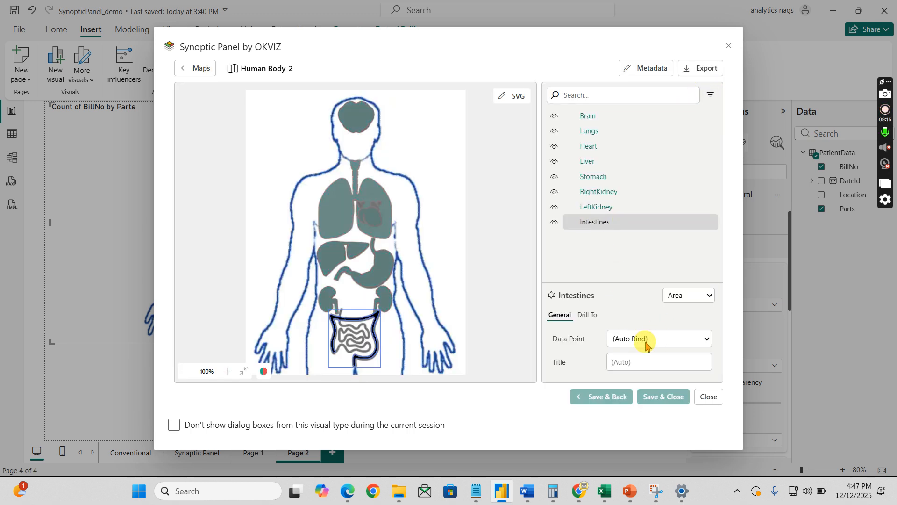
{"action": "left_click", "coordinate": [658, 338]}
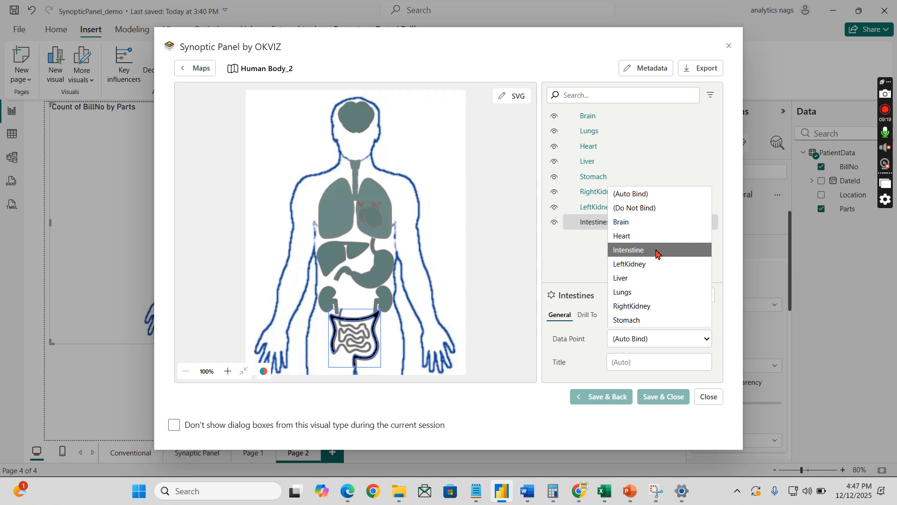
{"action": "left_click", "coordinate": [628, 249]}
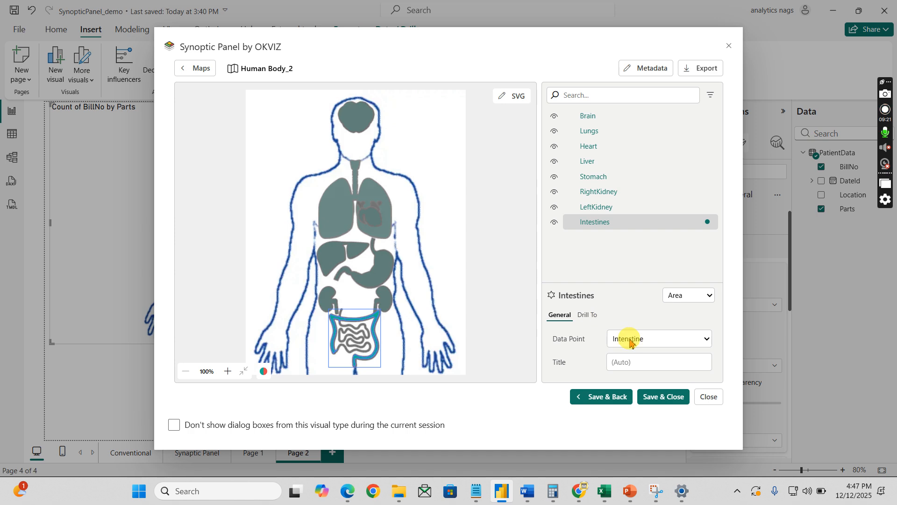
{"action": "mouse_move", "coordinate": [641, 290]}
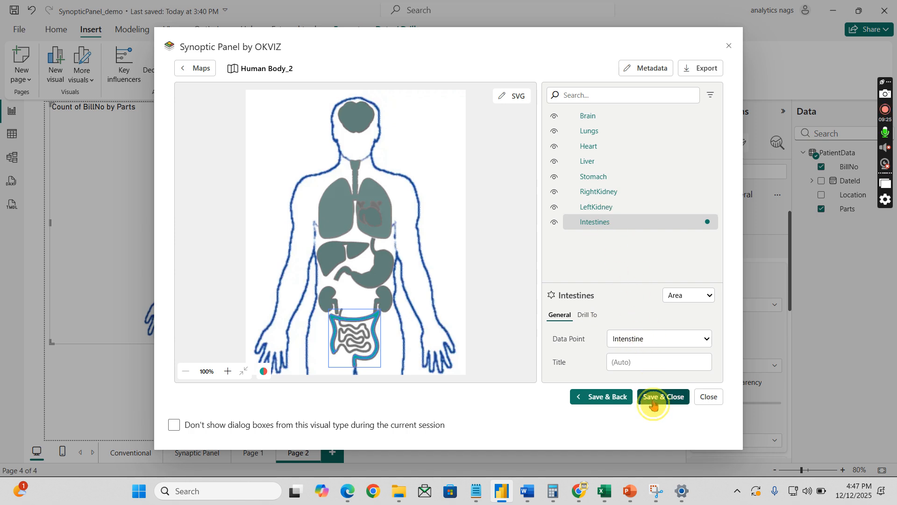
{"action": "left_click", "coordinate": [662, 396]}
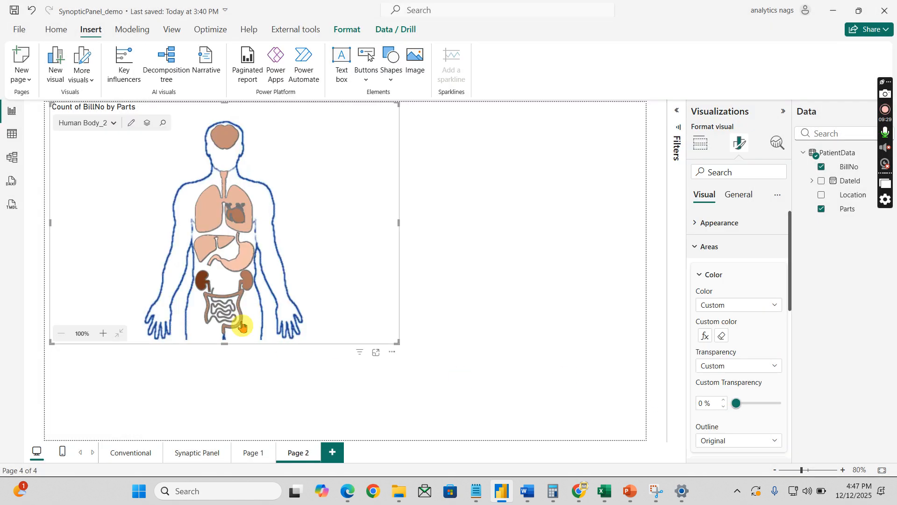
{"action": "mouse_move", "coordinate": [243, 326]}
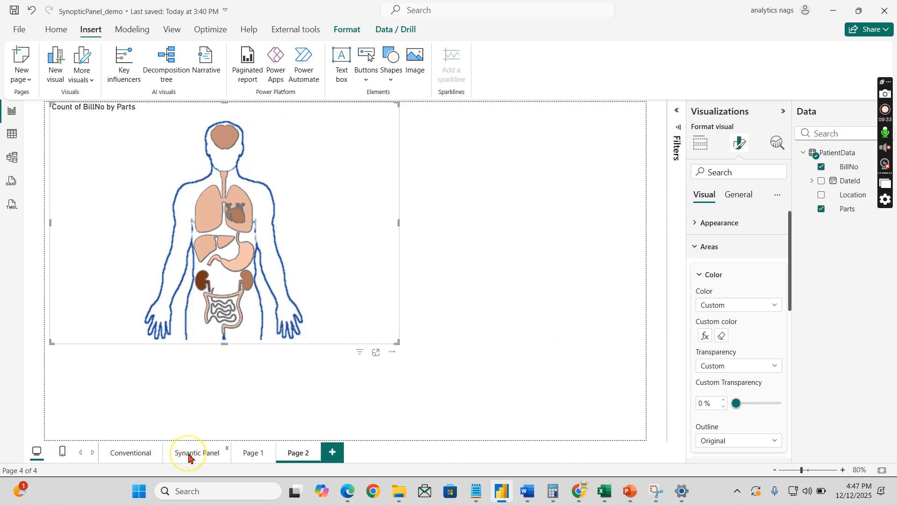
Switch to the Synoptic Panel page
{"action": "left_click", "coordinate": [198, 453]}
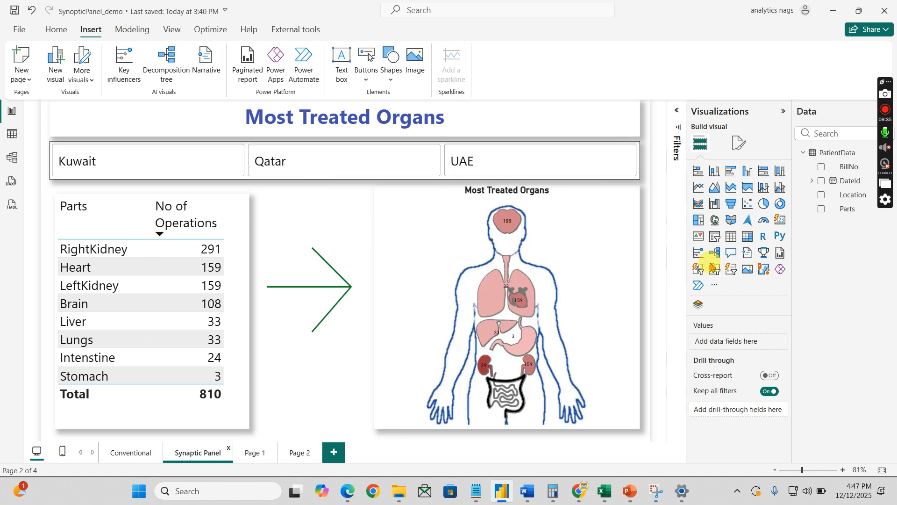
{"action": "left_click", "coordinate": [146, 159]}
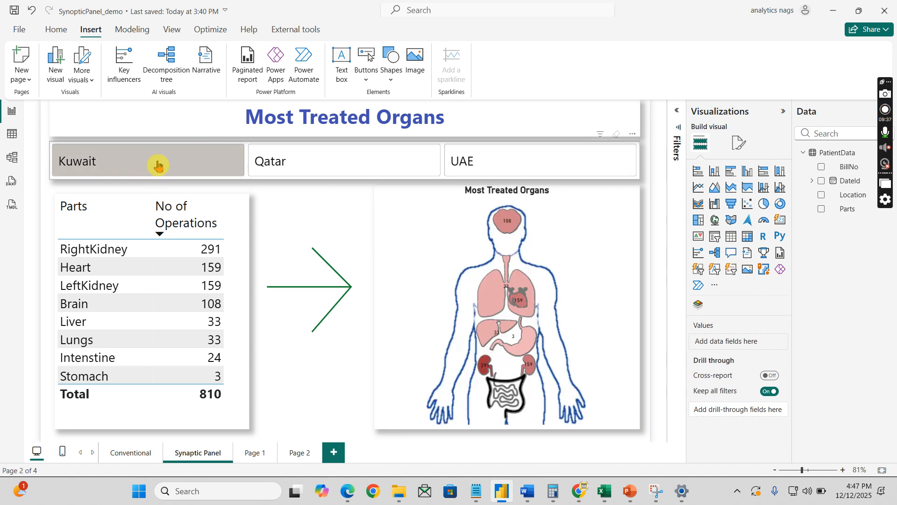
{"action": "left_click", "coordinate": [147, 161]}
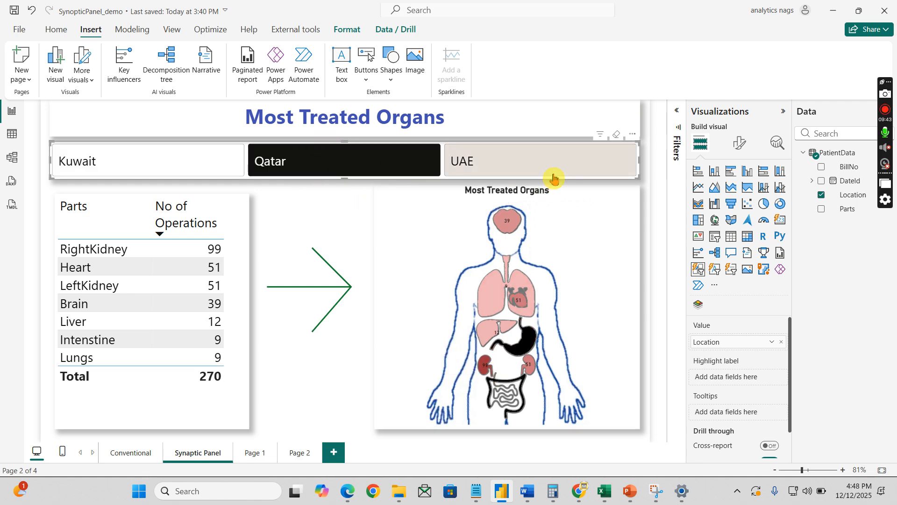
{"action": "left_click", "coordinate": [542, 161]}
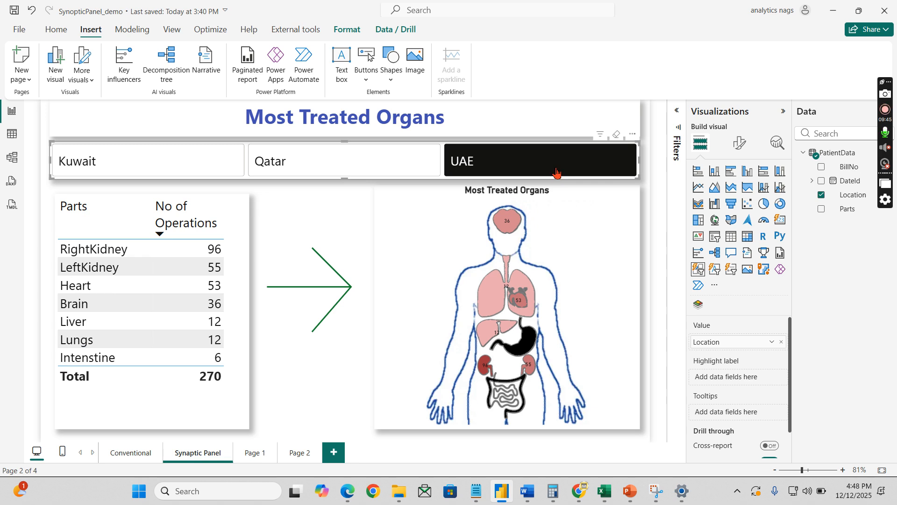
{"action": "mouse_move", "coordinate": [453, 206]}
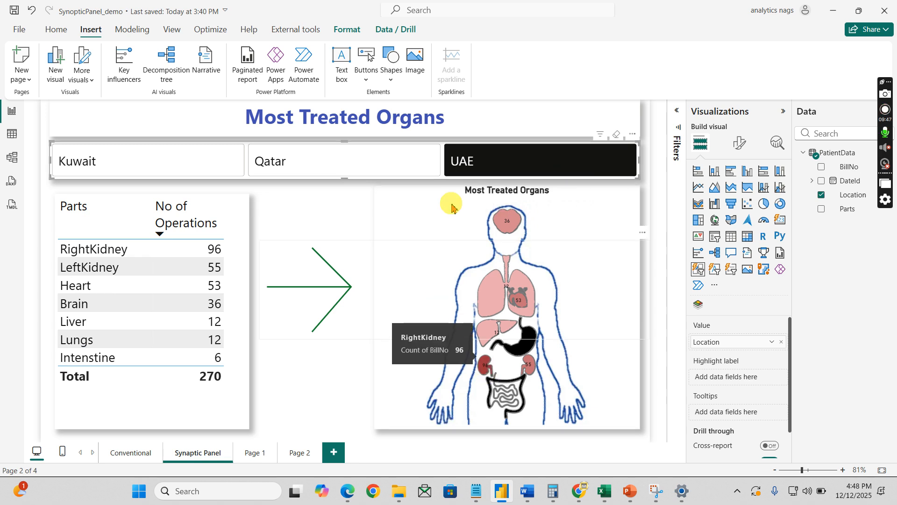
{"action": "left_click", "coordinate": [540, 160]}
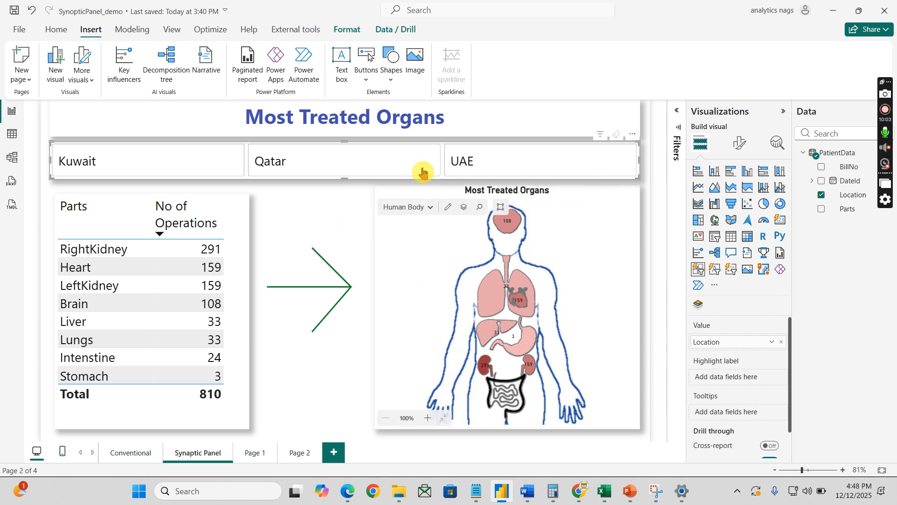
{"action": "mouse_move", "coordinate": [632, 371]}
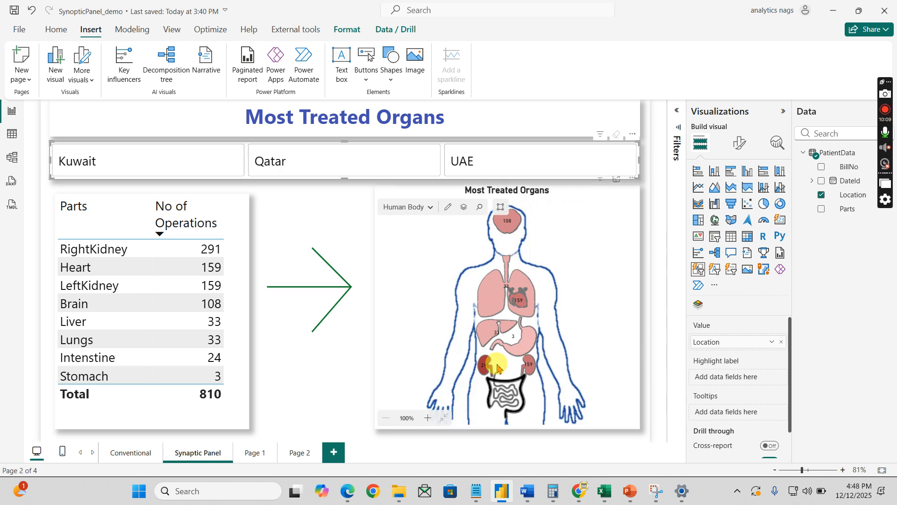
{"action": "mouse_move", "coordinate": [726, 343]}
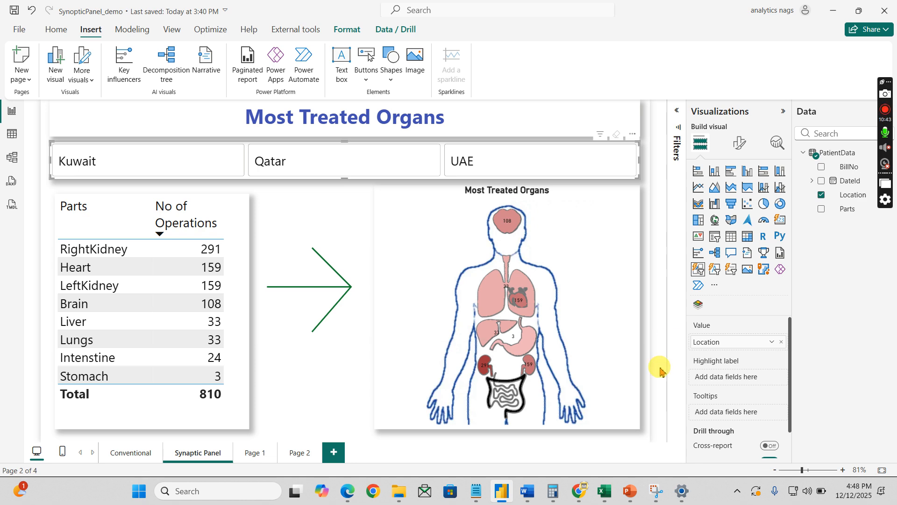
{"action": "mouse_move", "coordinate": [659, 375]}
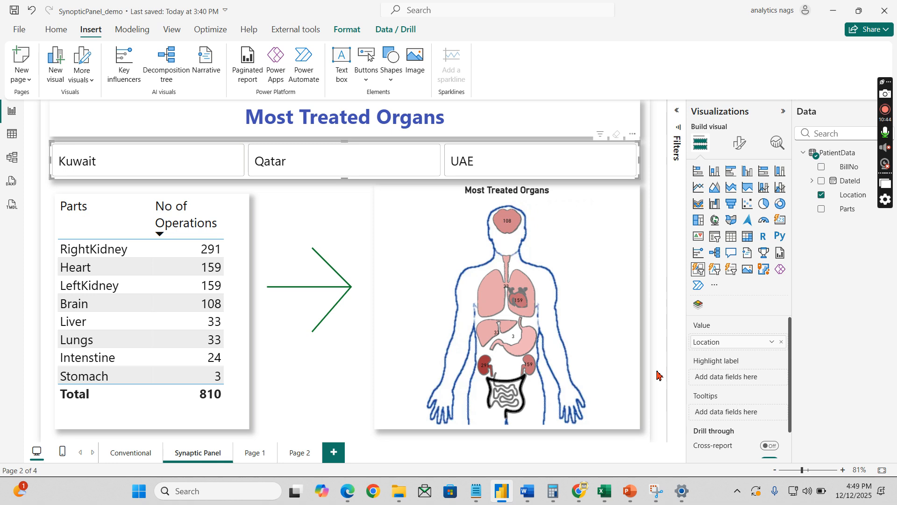